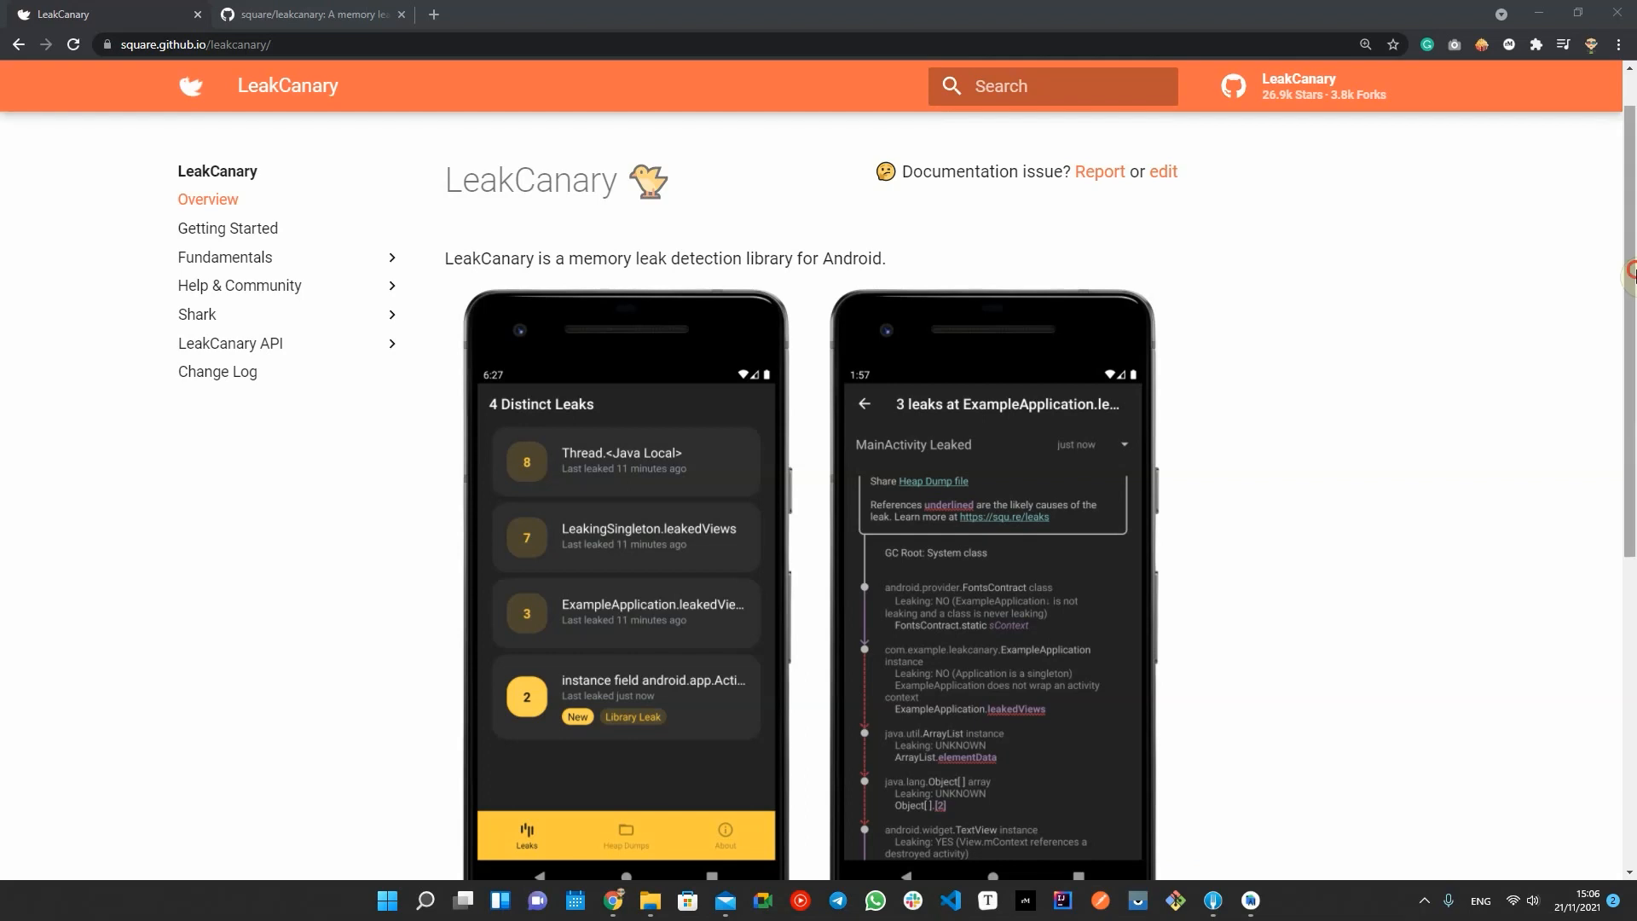
Step: Open the Fundamentals Introduction page and read through its explanation of memory leaks
scroll("down", 3)
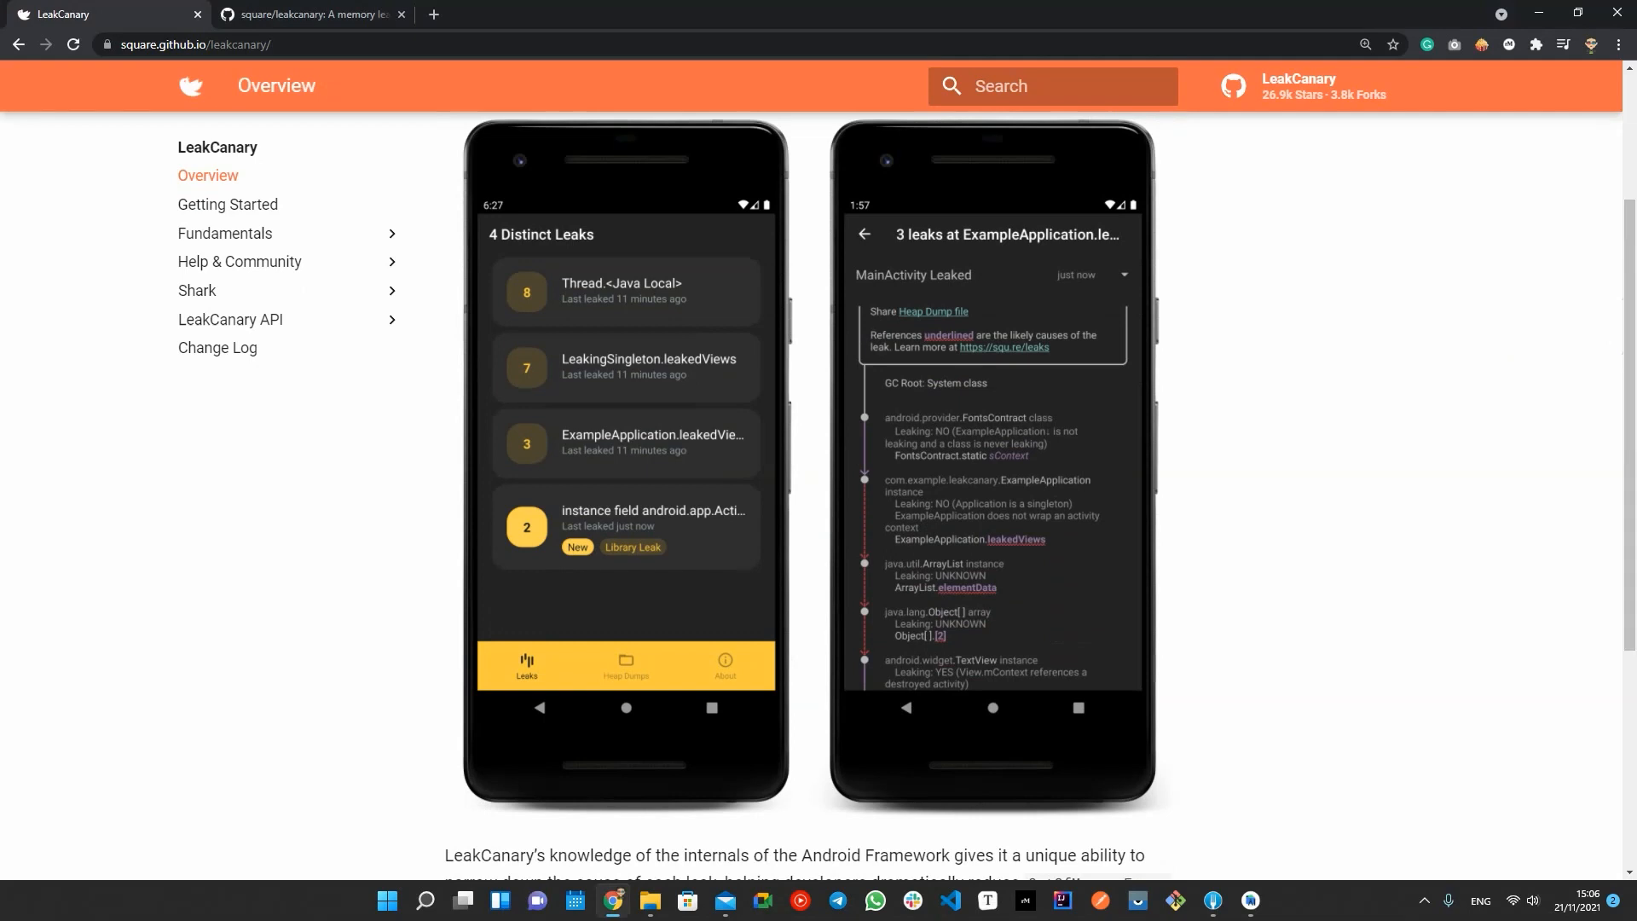
left_click(224, 233)
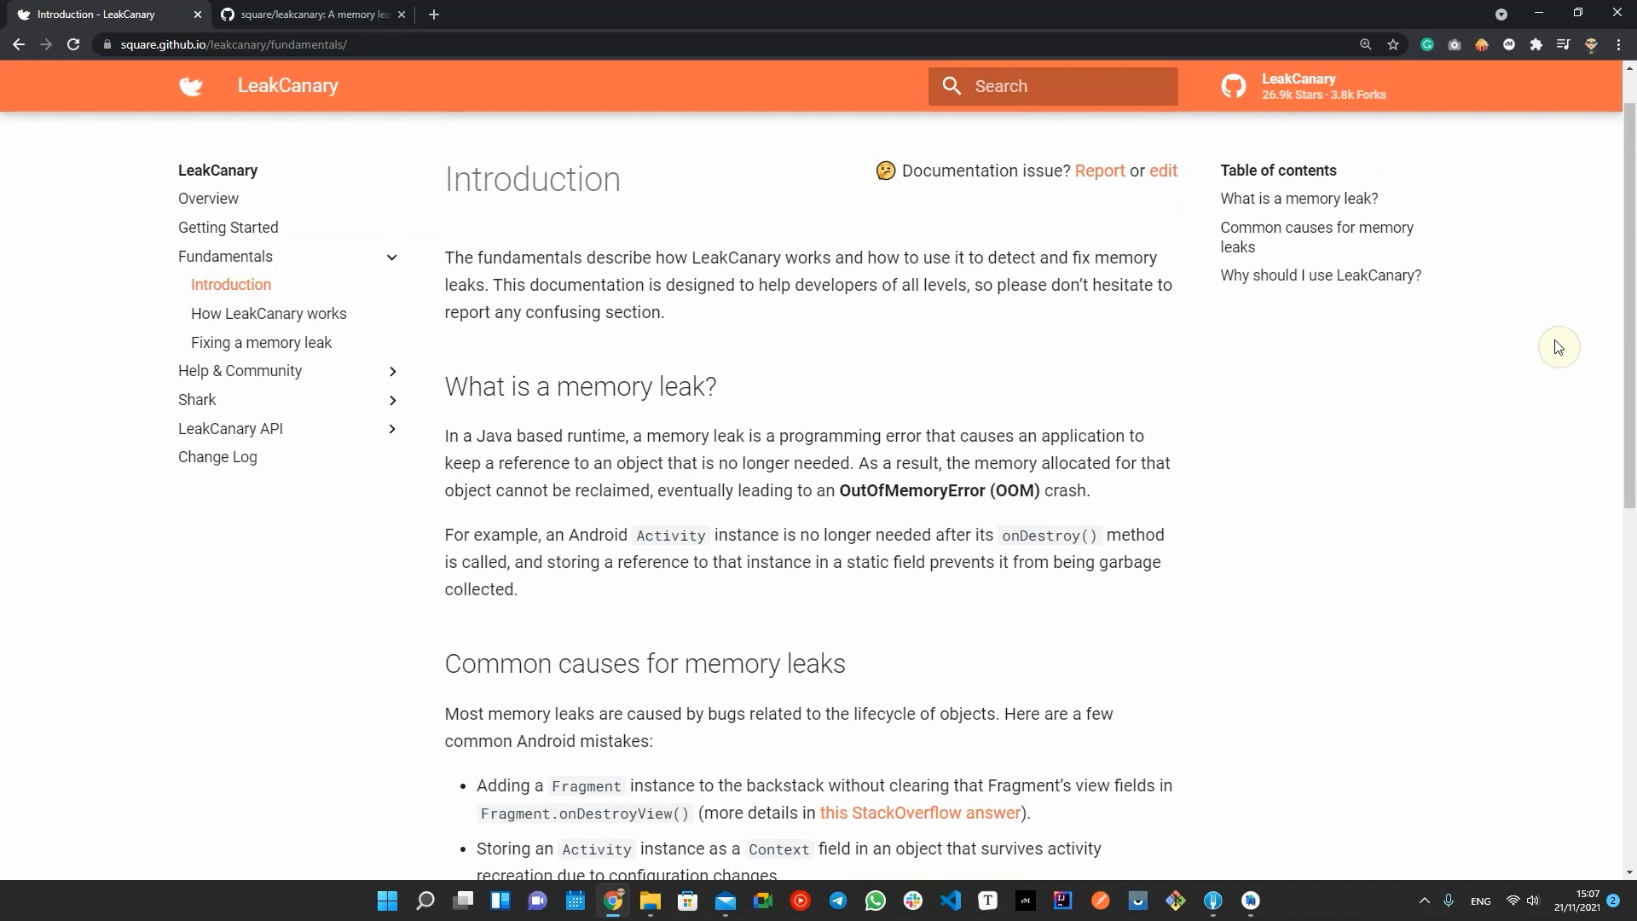
scroll("down", 3)
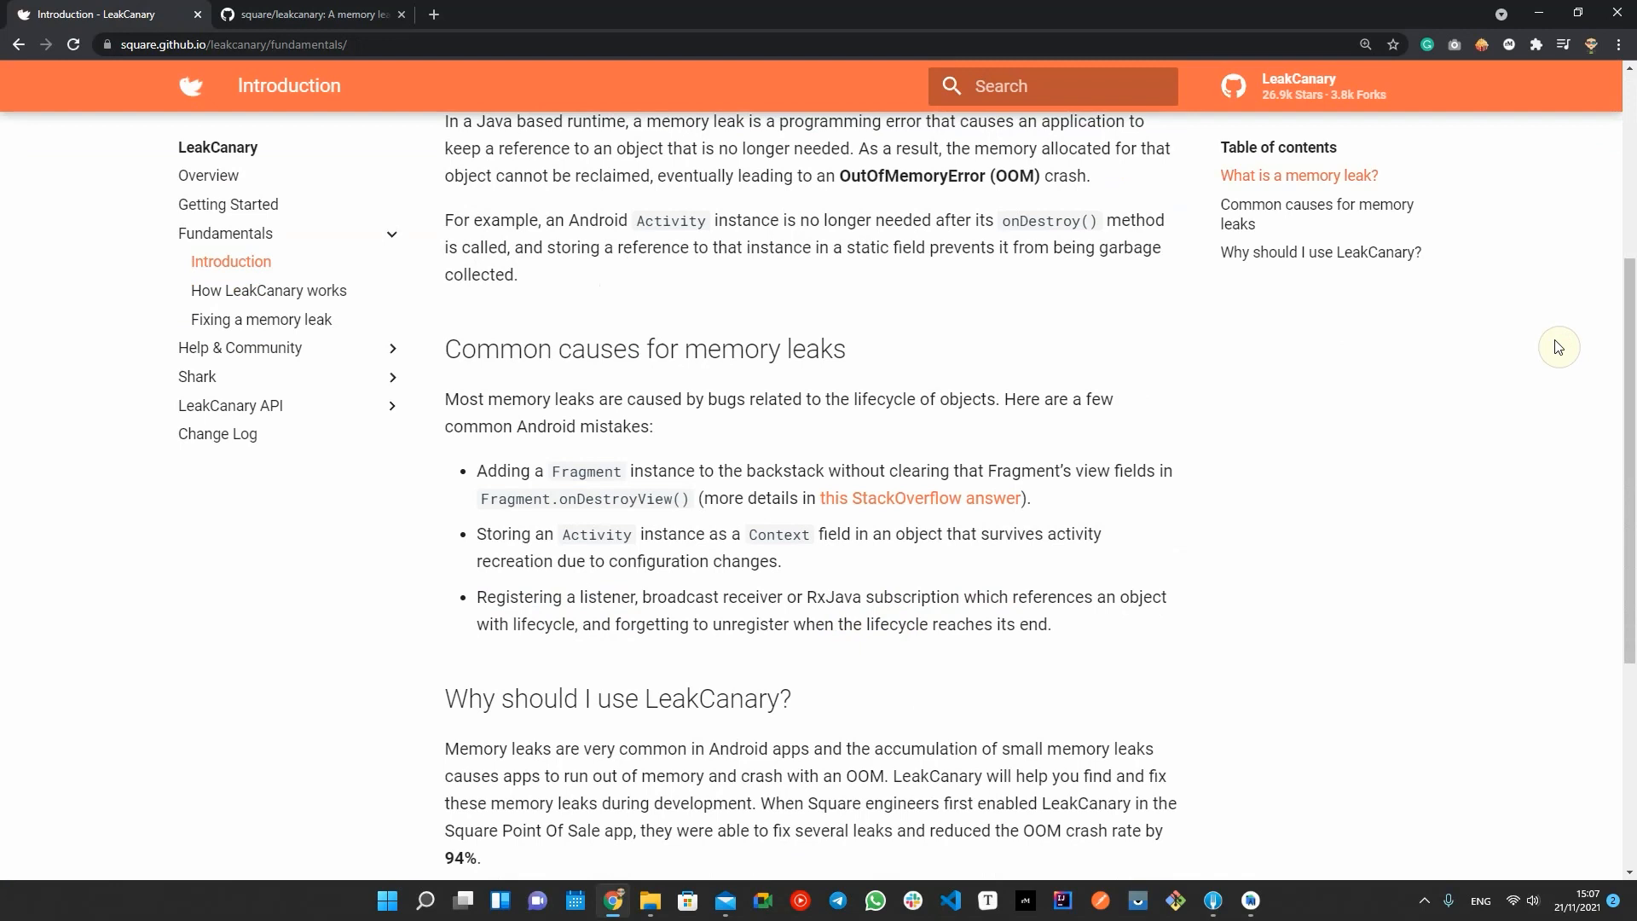
scroll("down", 3)
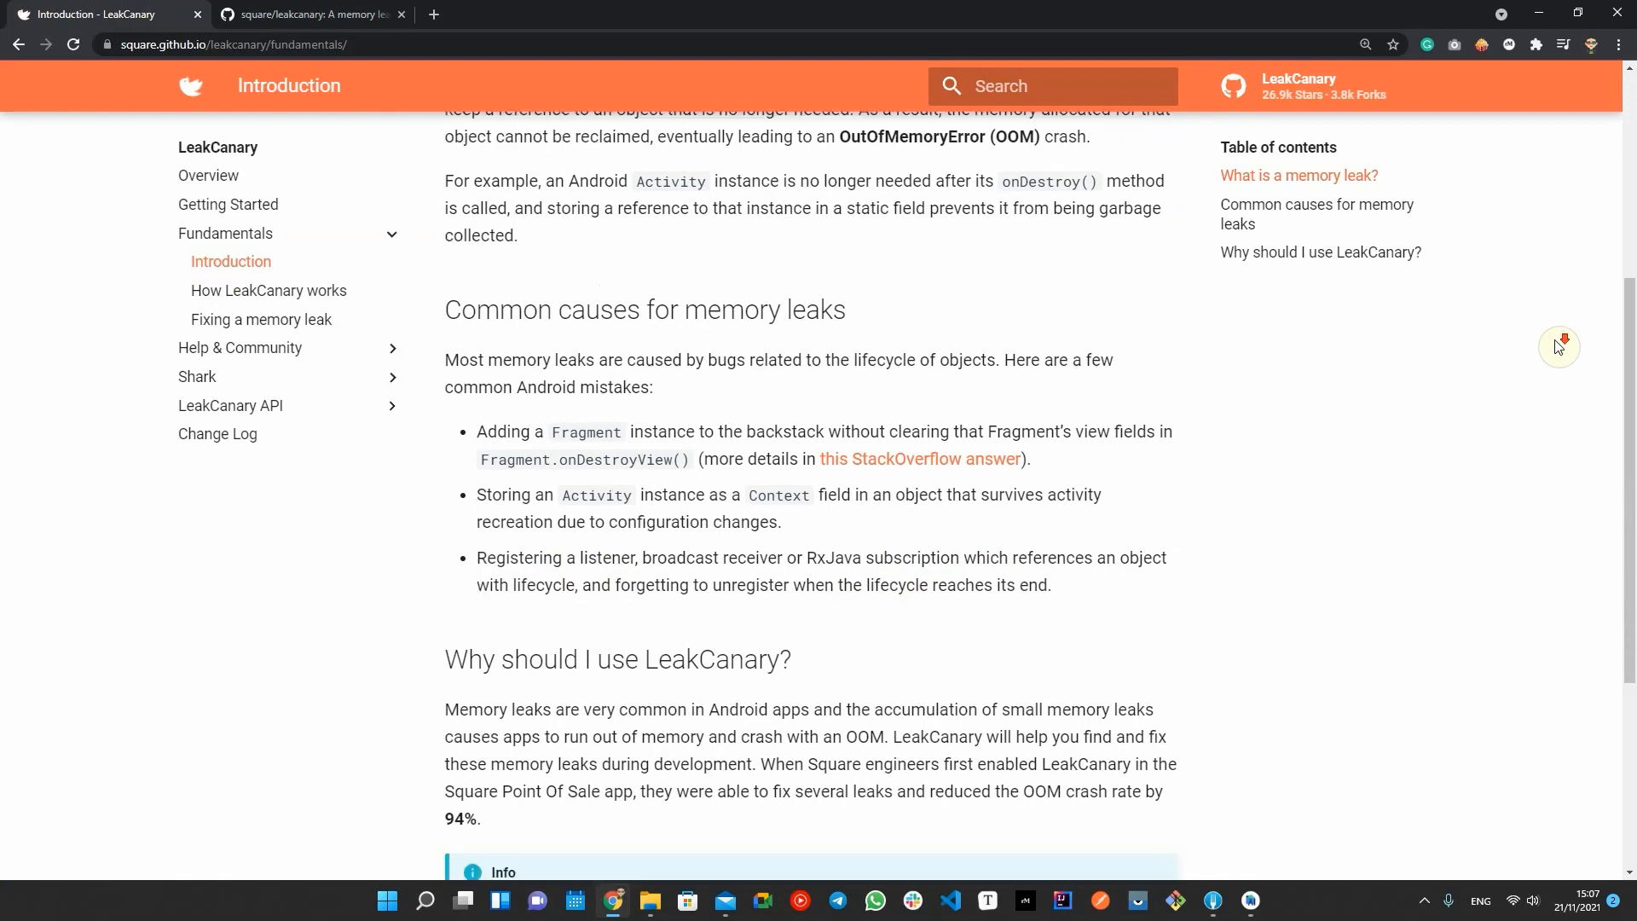
scroll("down", 3)
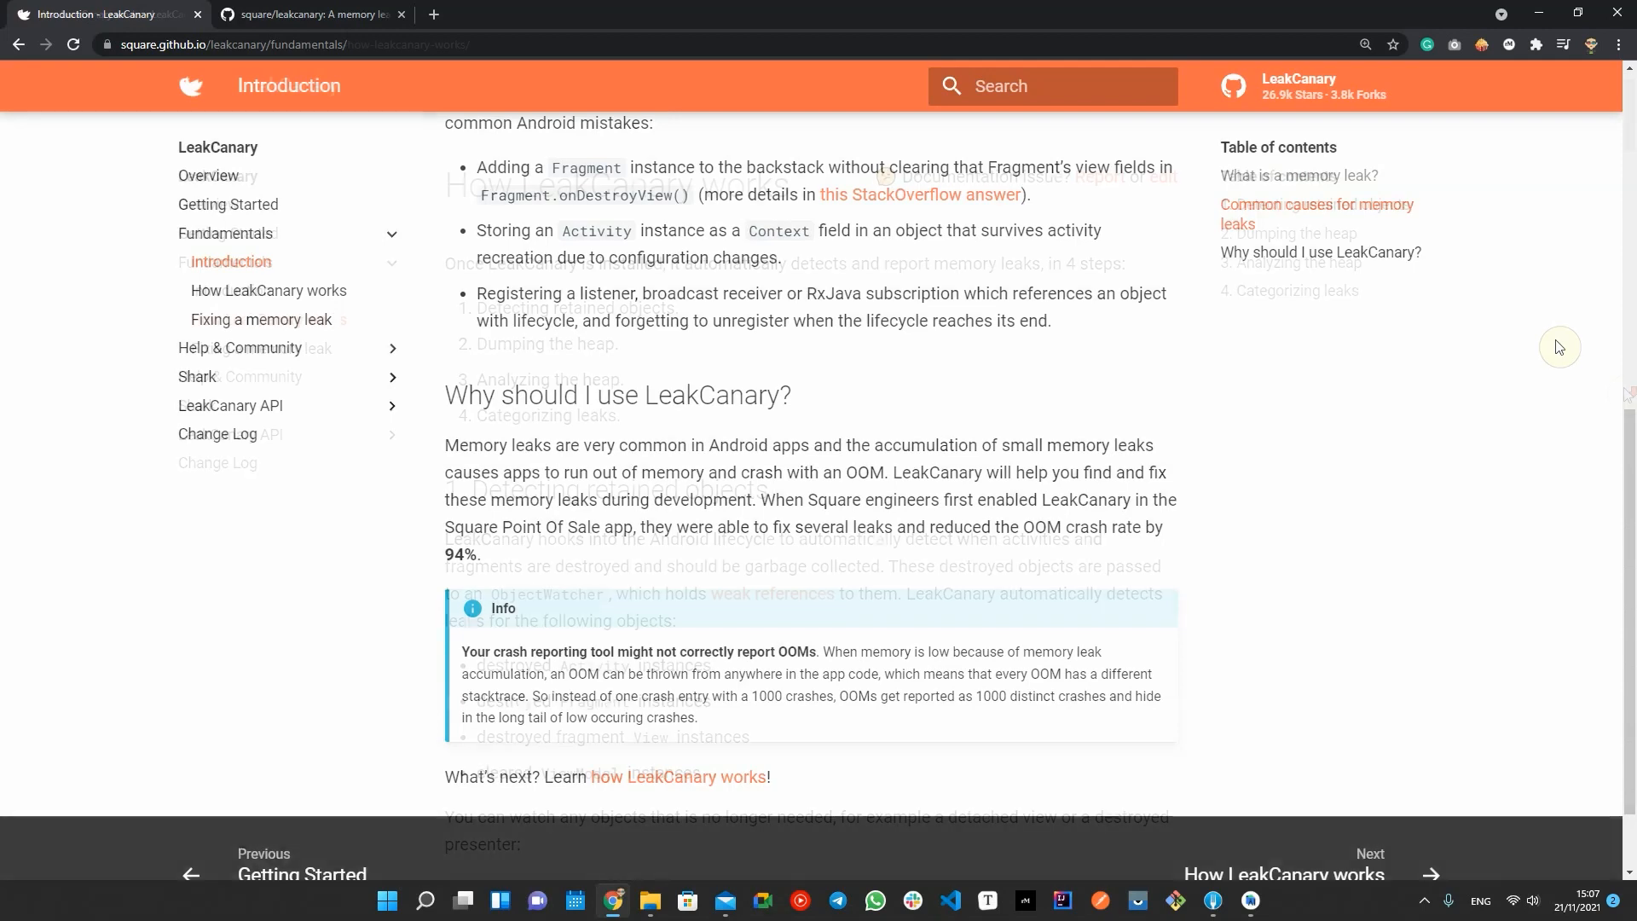
Step: Open 'How LeakCanary works' and read from detecting retained objects to analyzing the heap
left_click(270, 290)
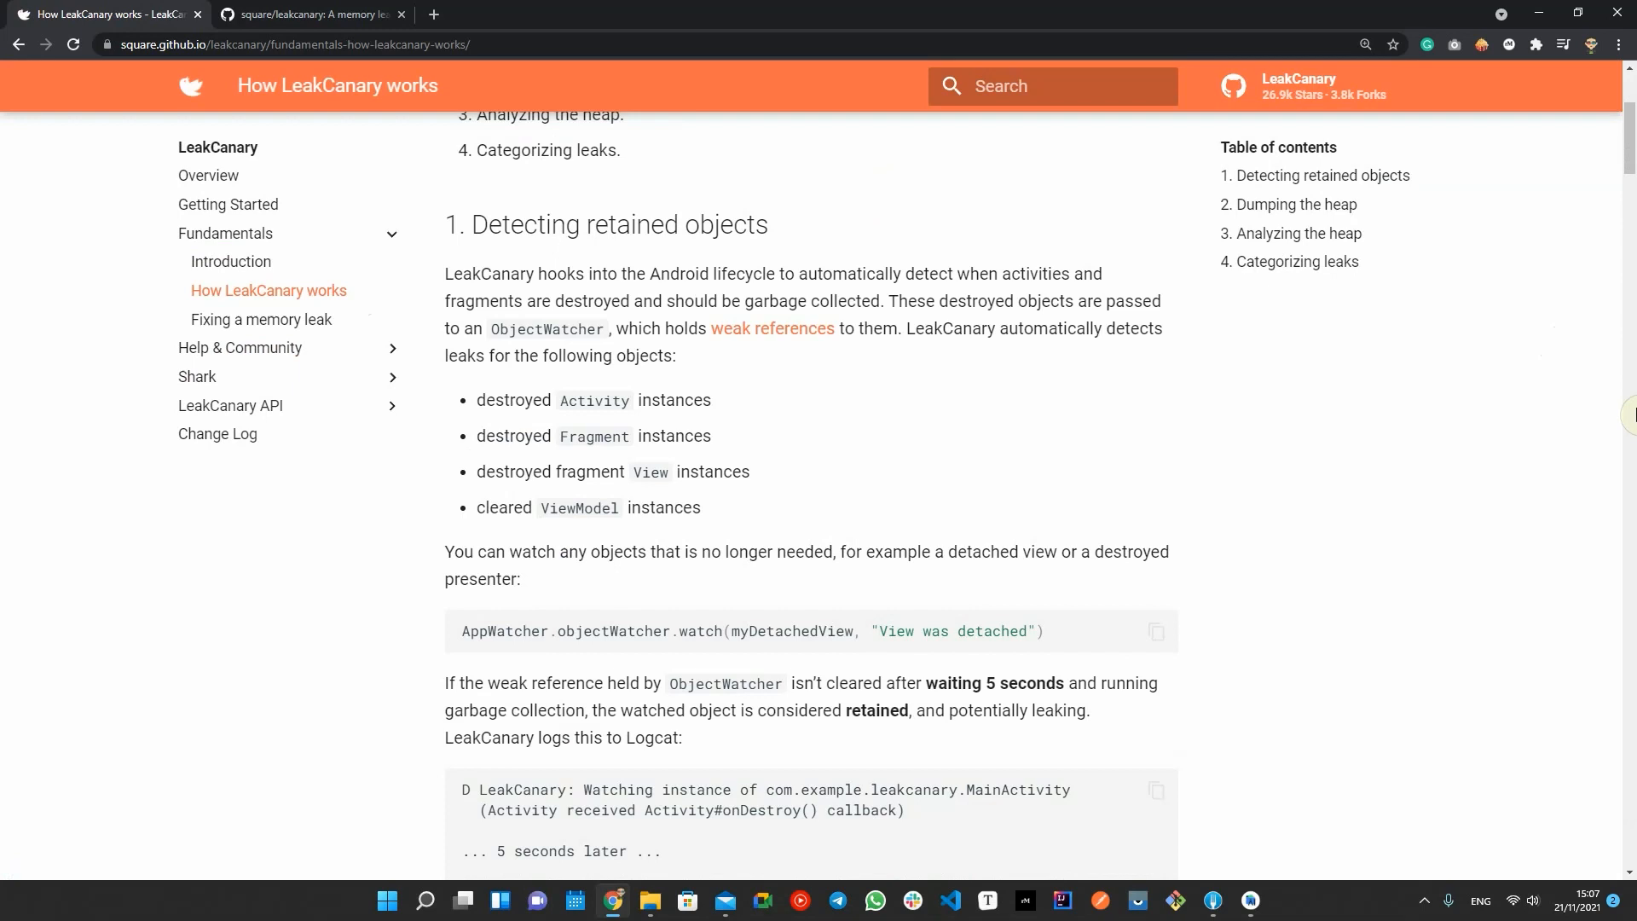
scroll("down", 3)
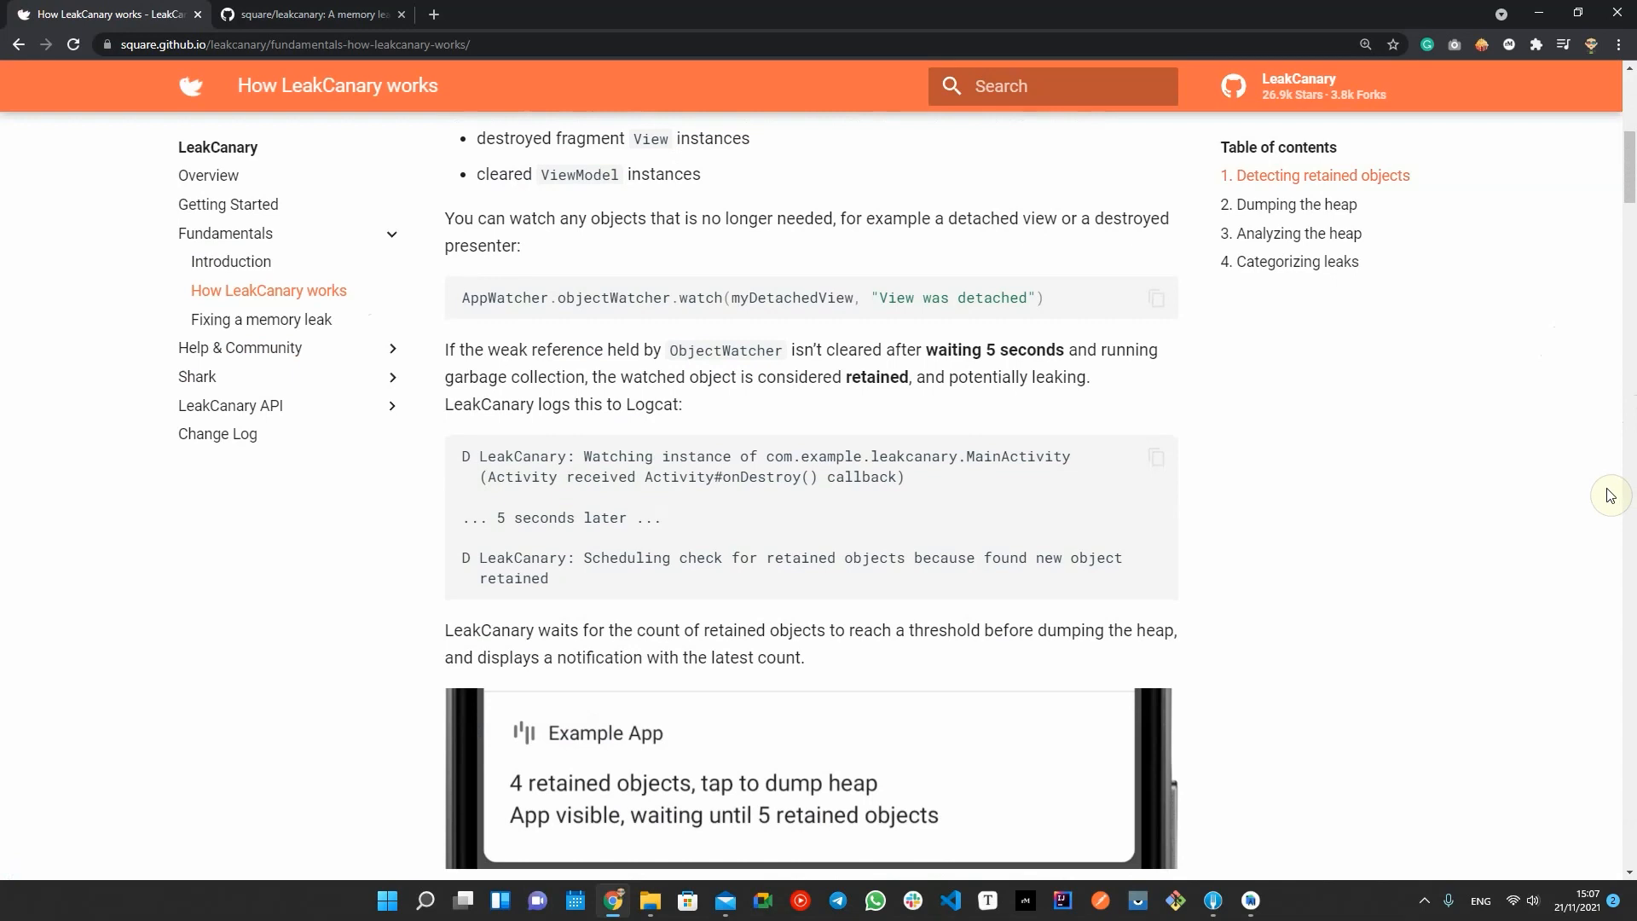
scroll("down", 3)
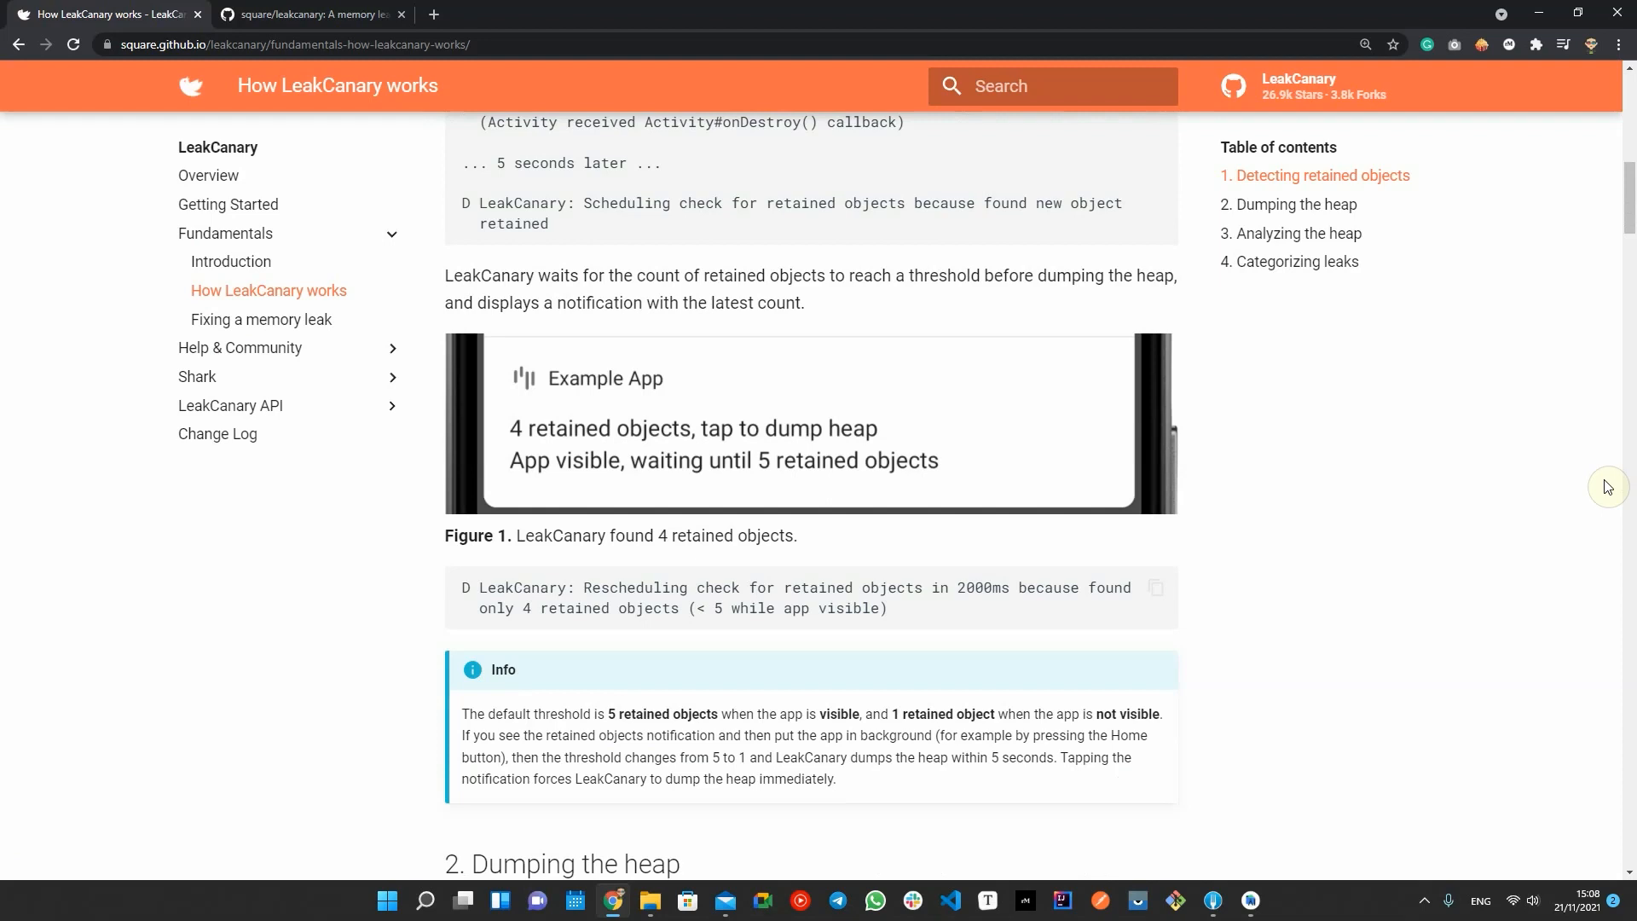
scroll("down", 3)
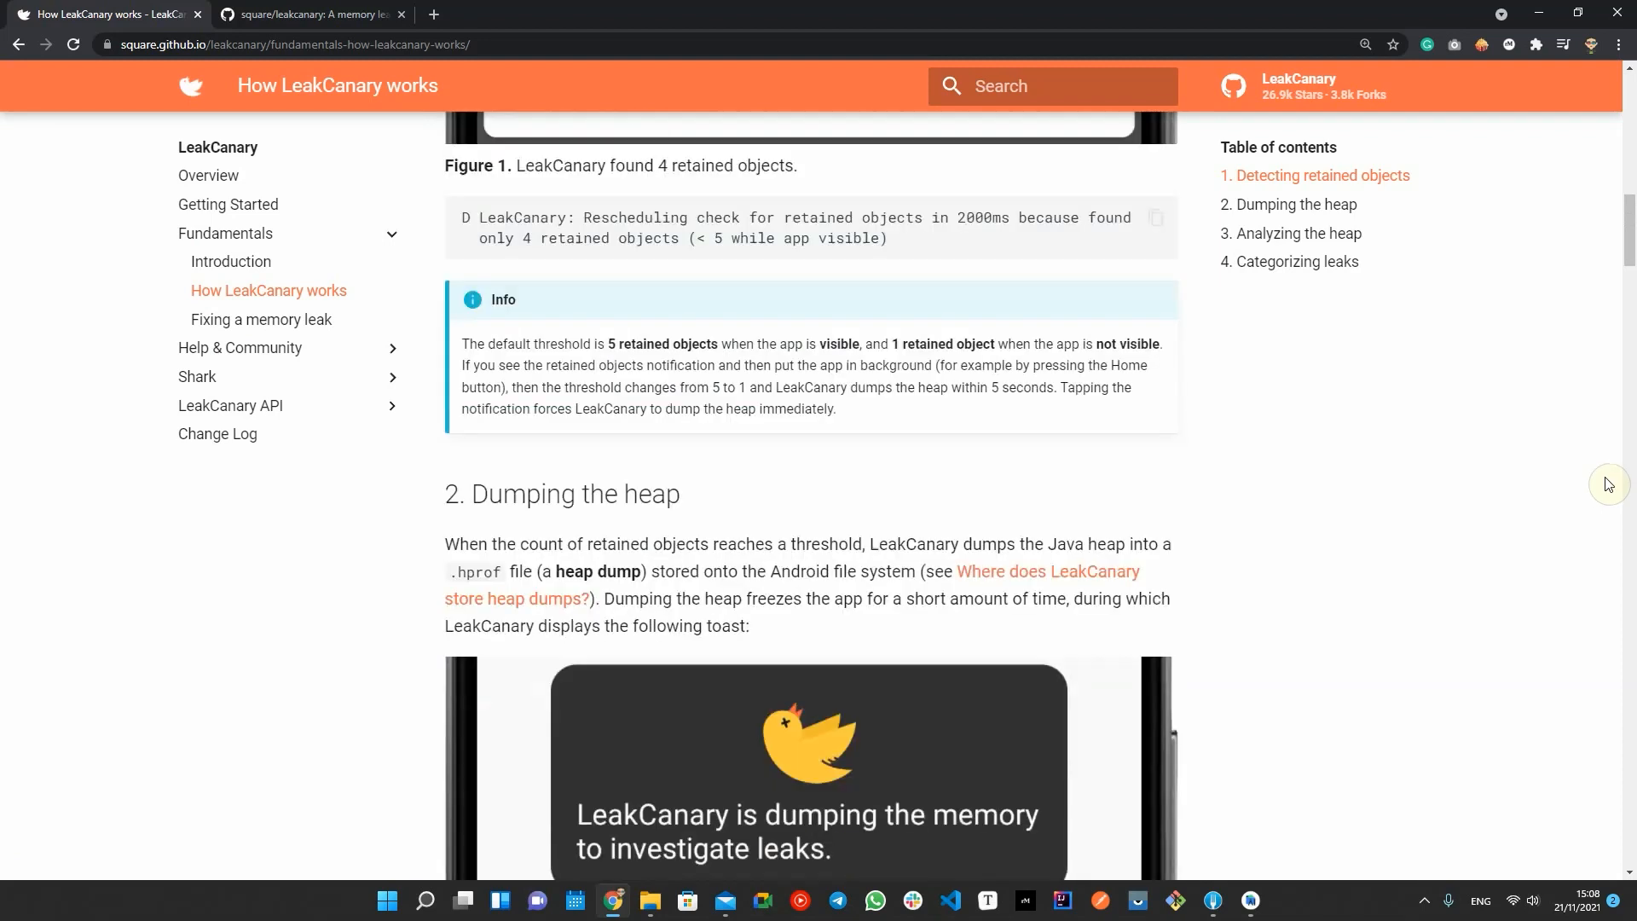
scroll("down", 3)
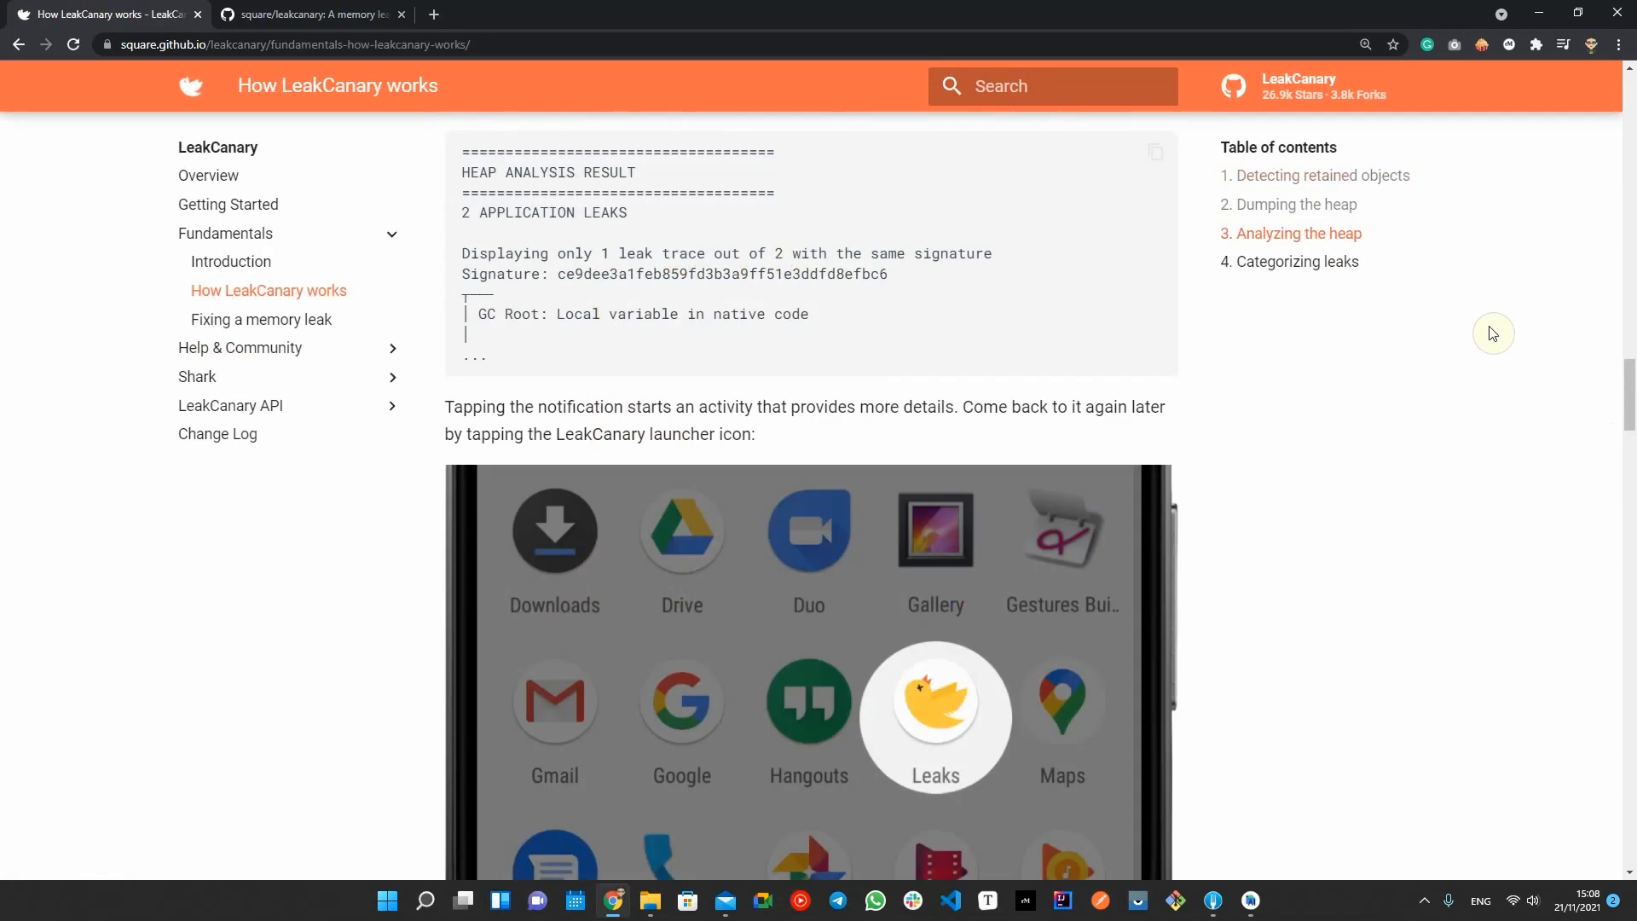
scroll("down", 3)
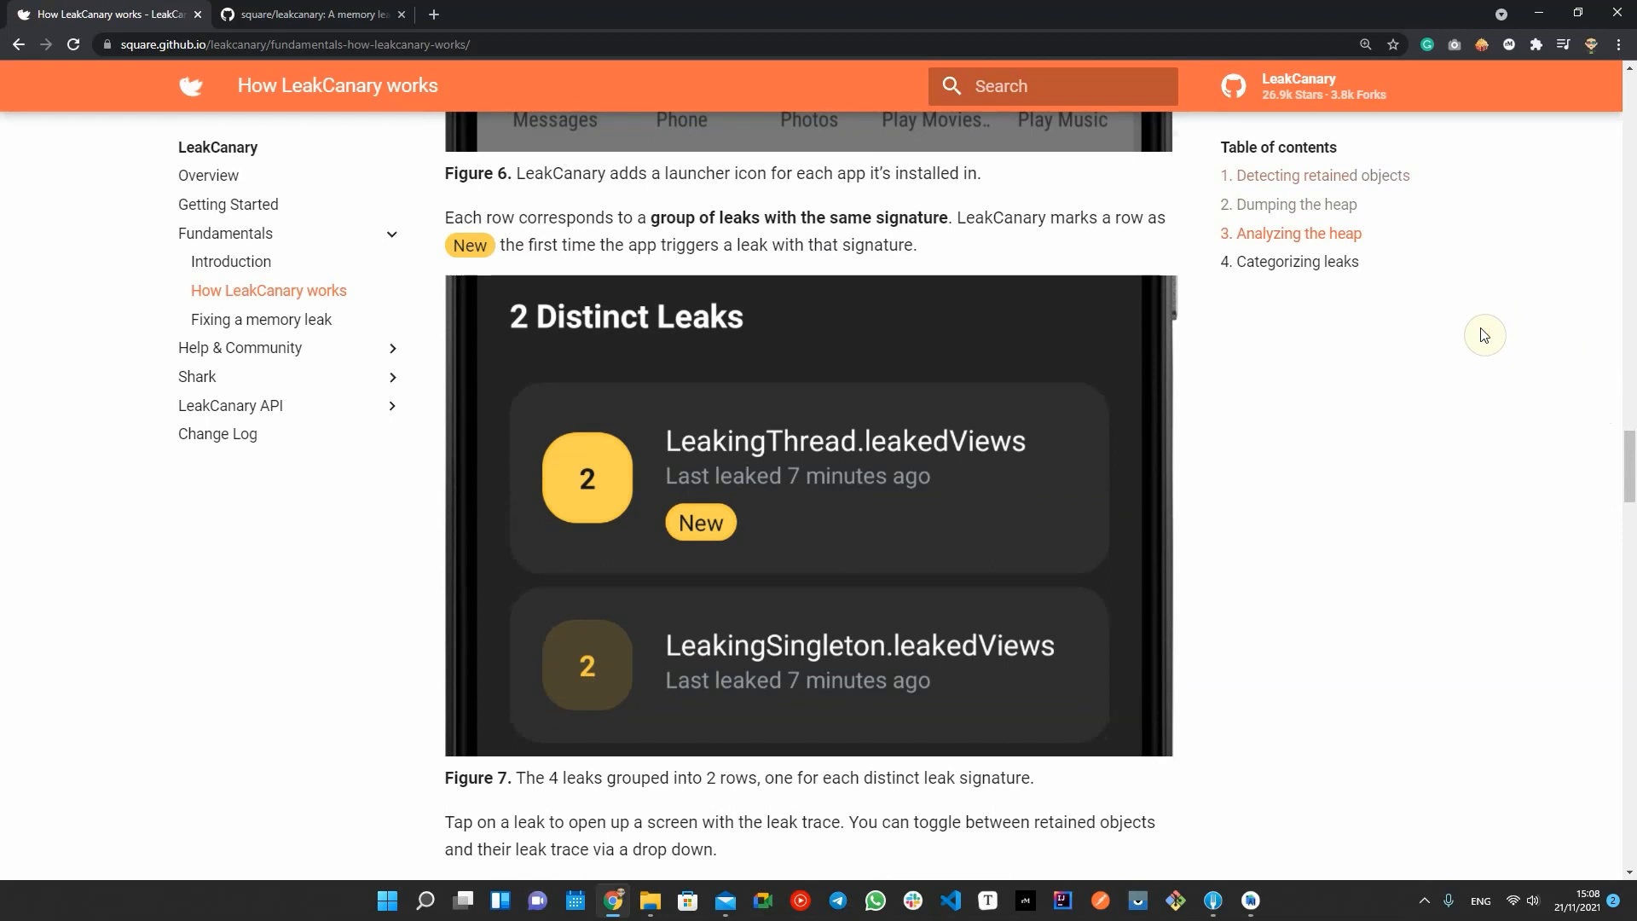
scroll("down", 3)
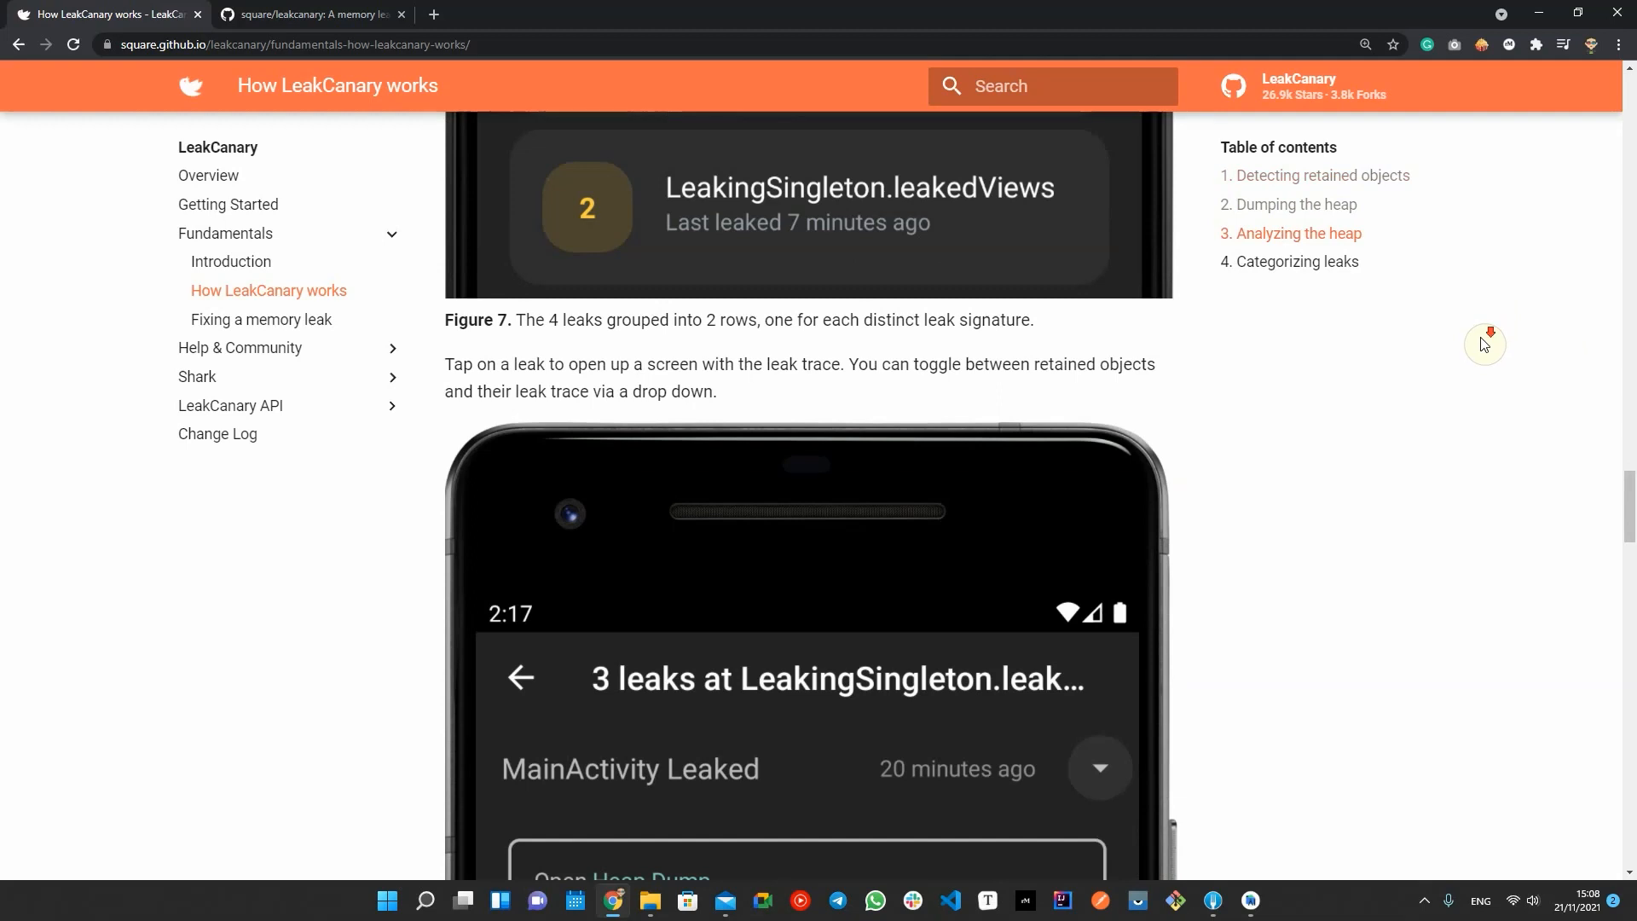
scroll("down", 3)
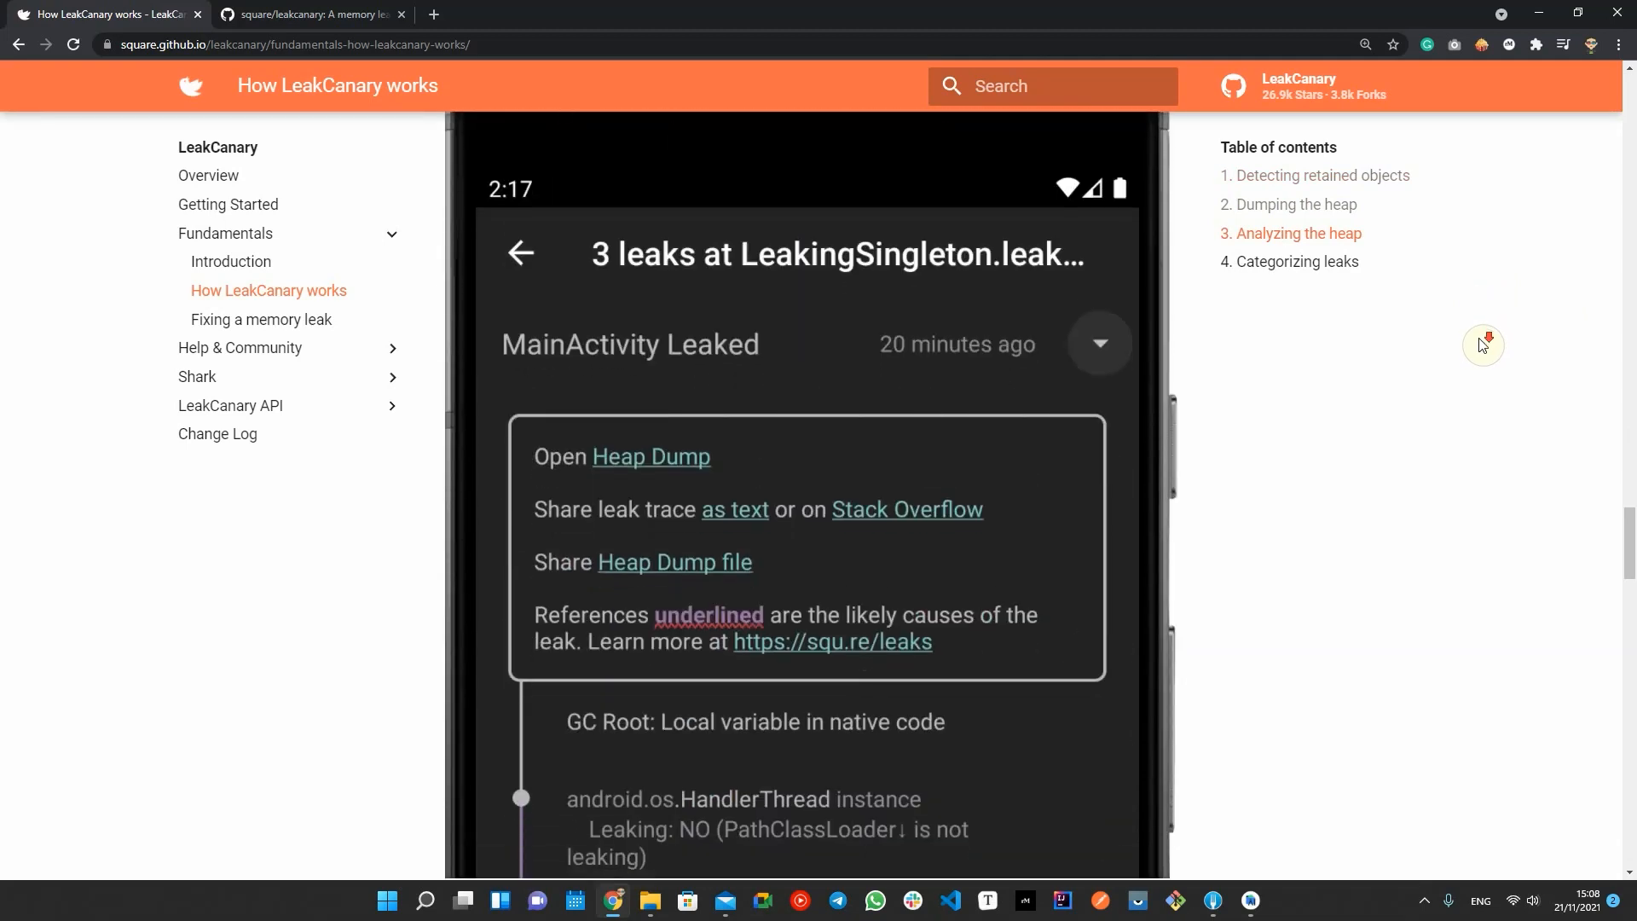
scroll("down", 3)
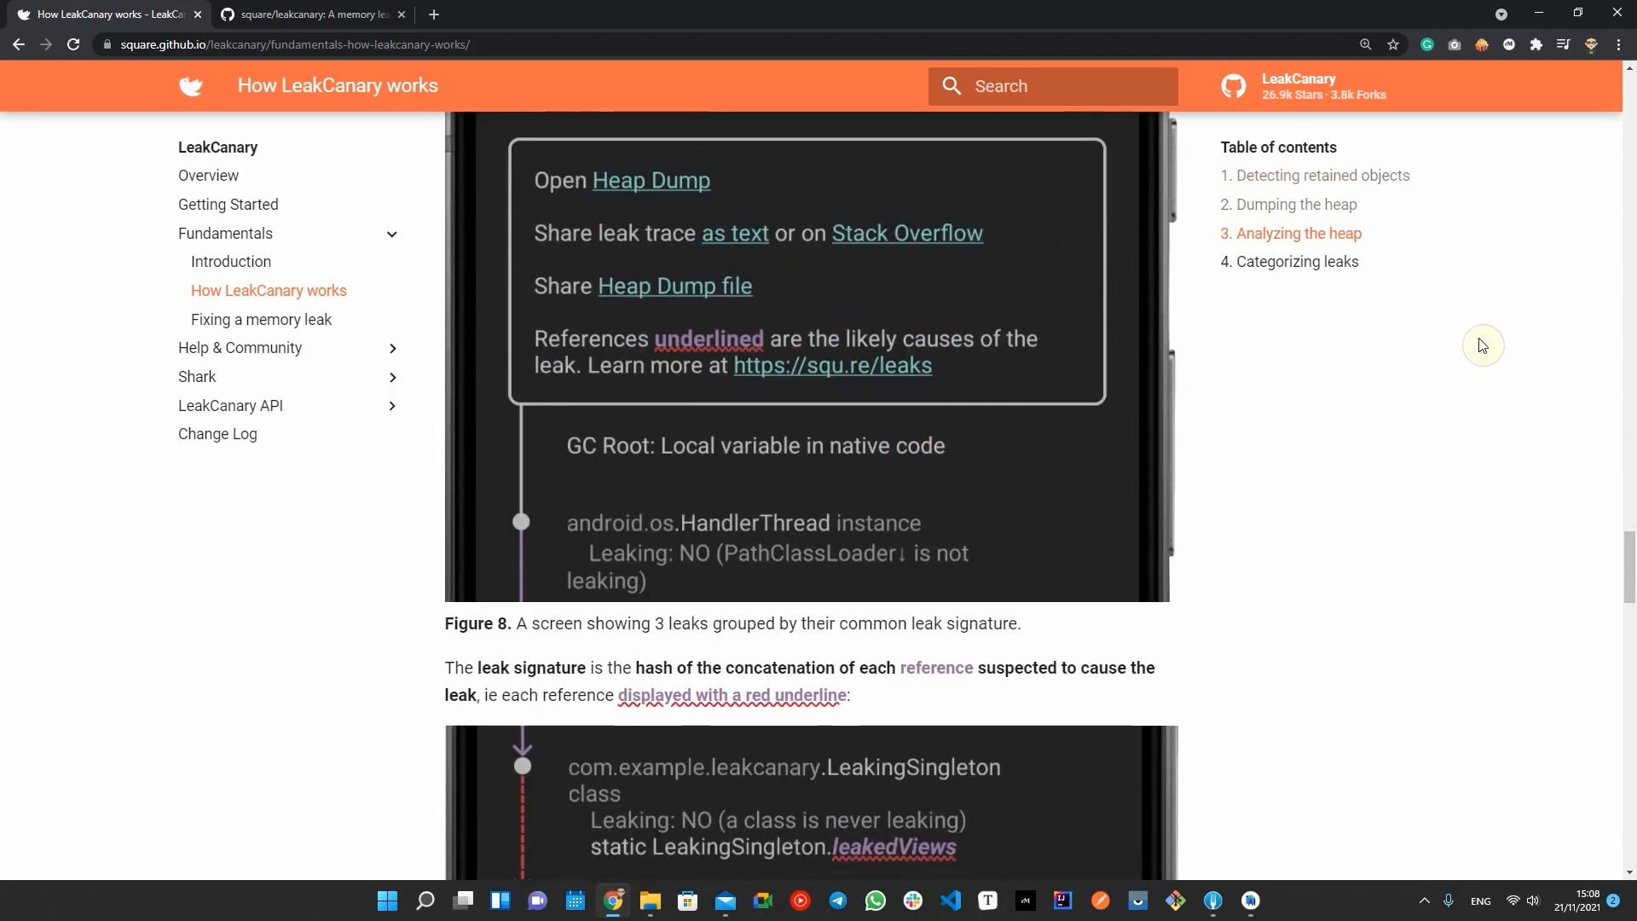
scroll("down", 3)
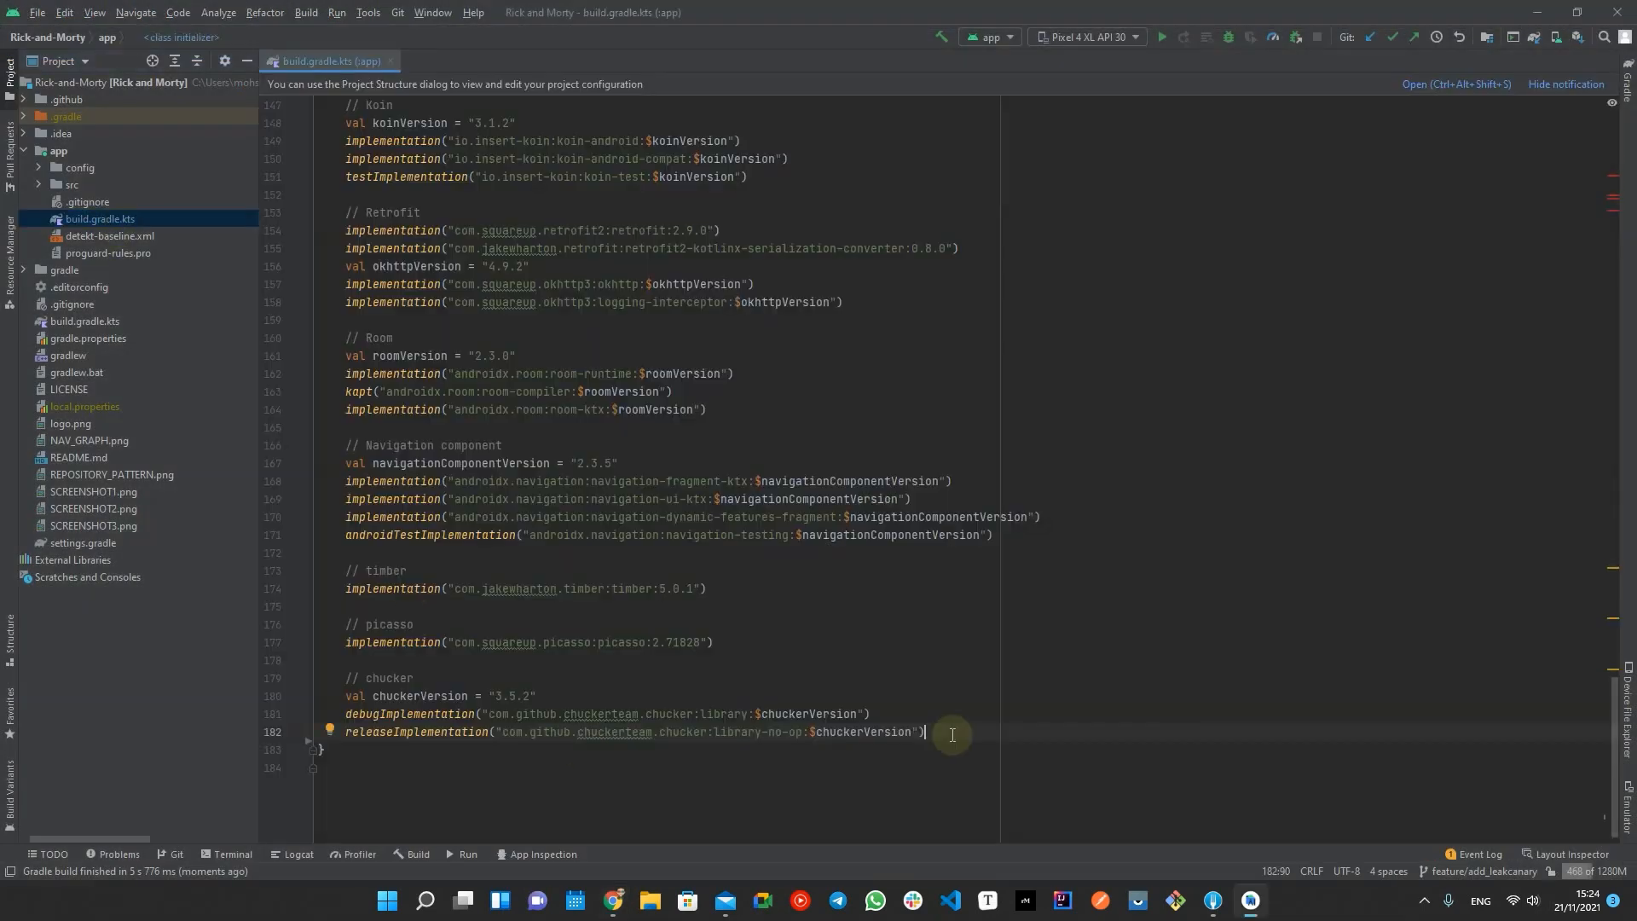
Step: Add a '// leakcanary' comment to app/build.gradle.kts and sync the project
type("// leakcanary")
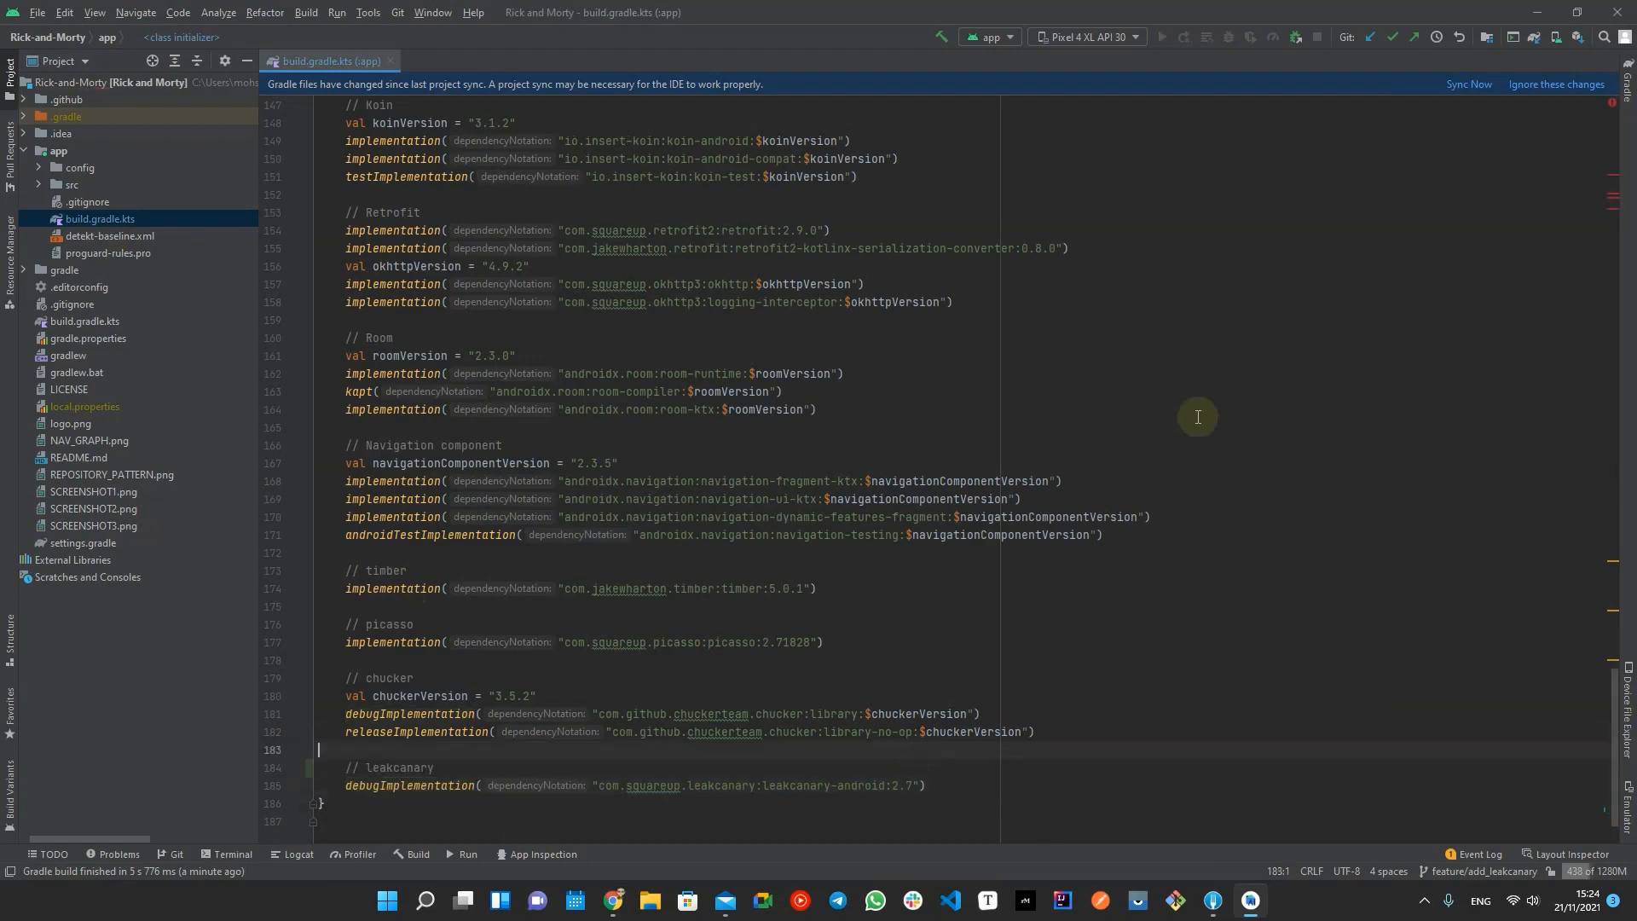
left_click(1468, 85)
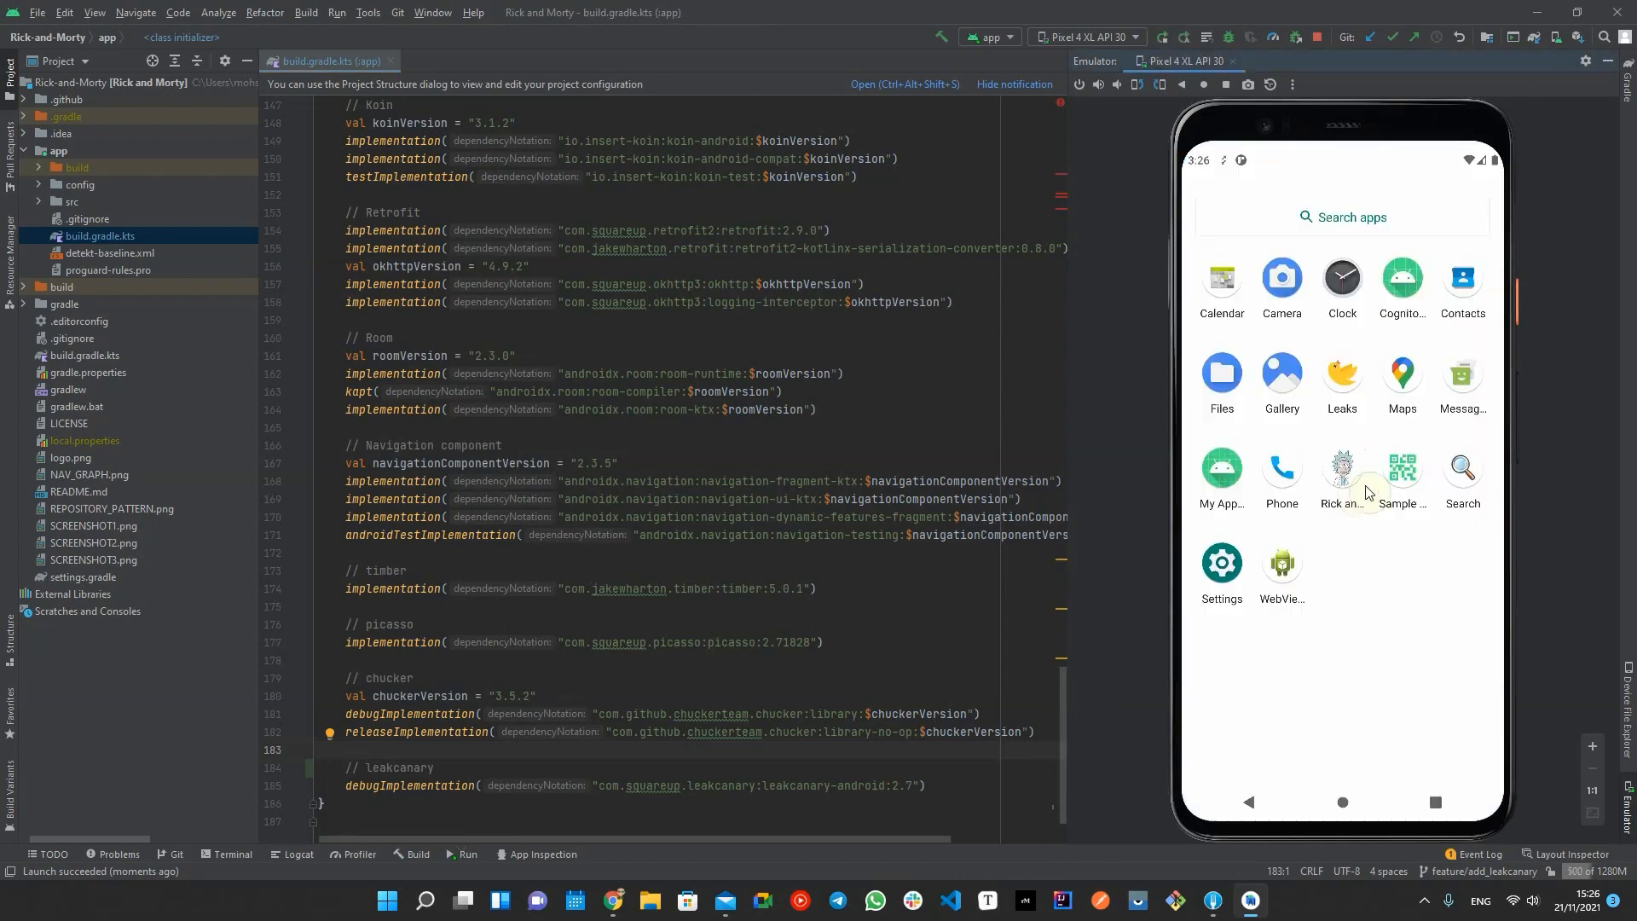
Step: Open the EpisodeListFragment LinearLayout leak and scroll through its trace
left_click(1341, 466)
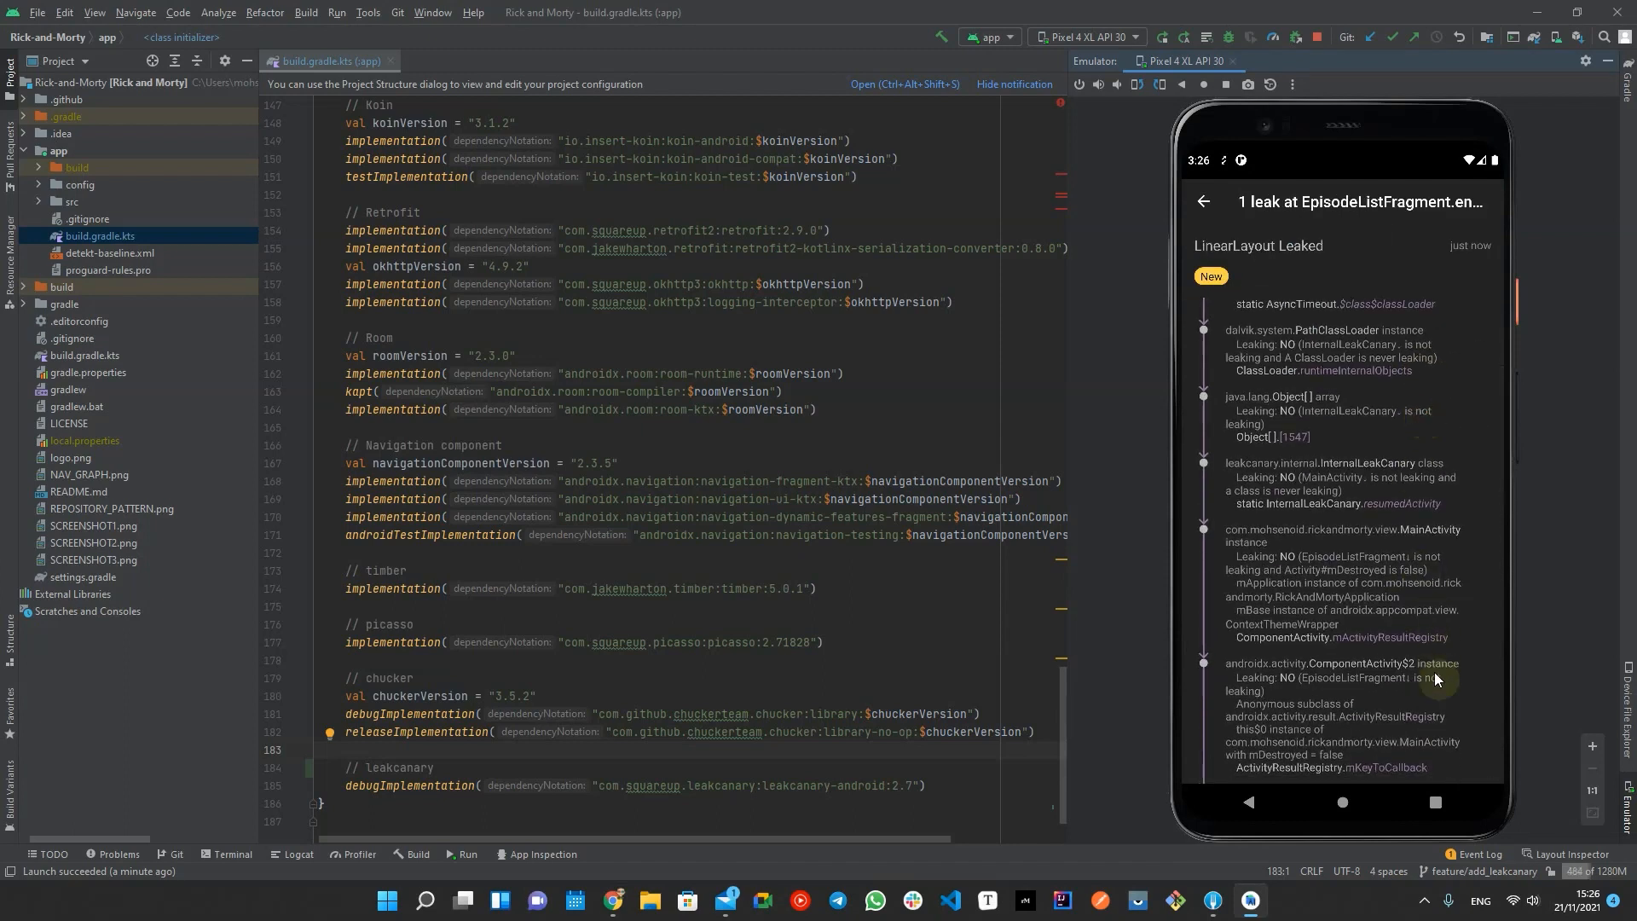
scroll("down", 3)
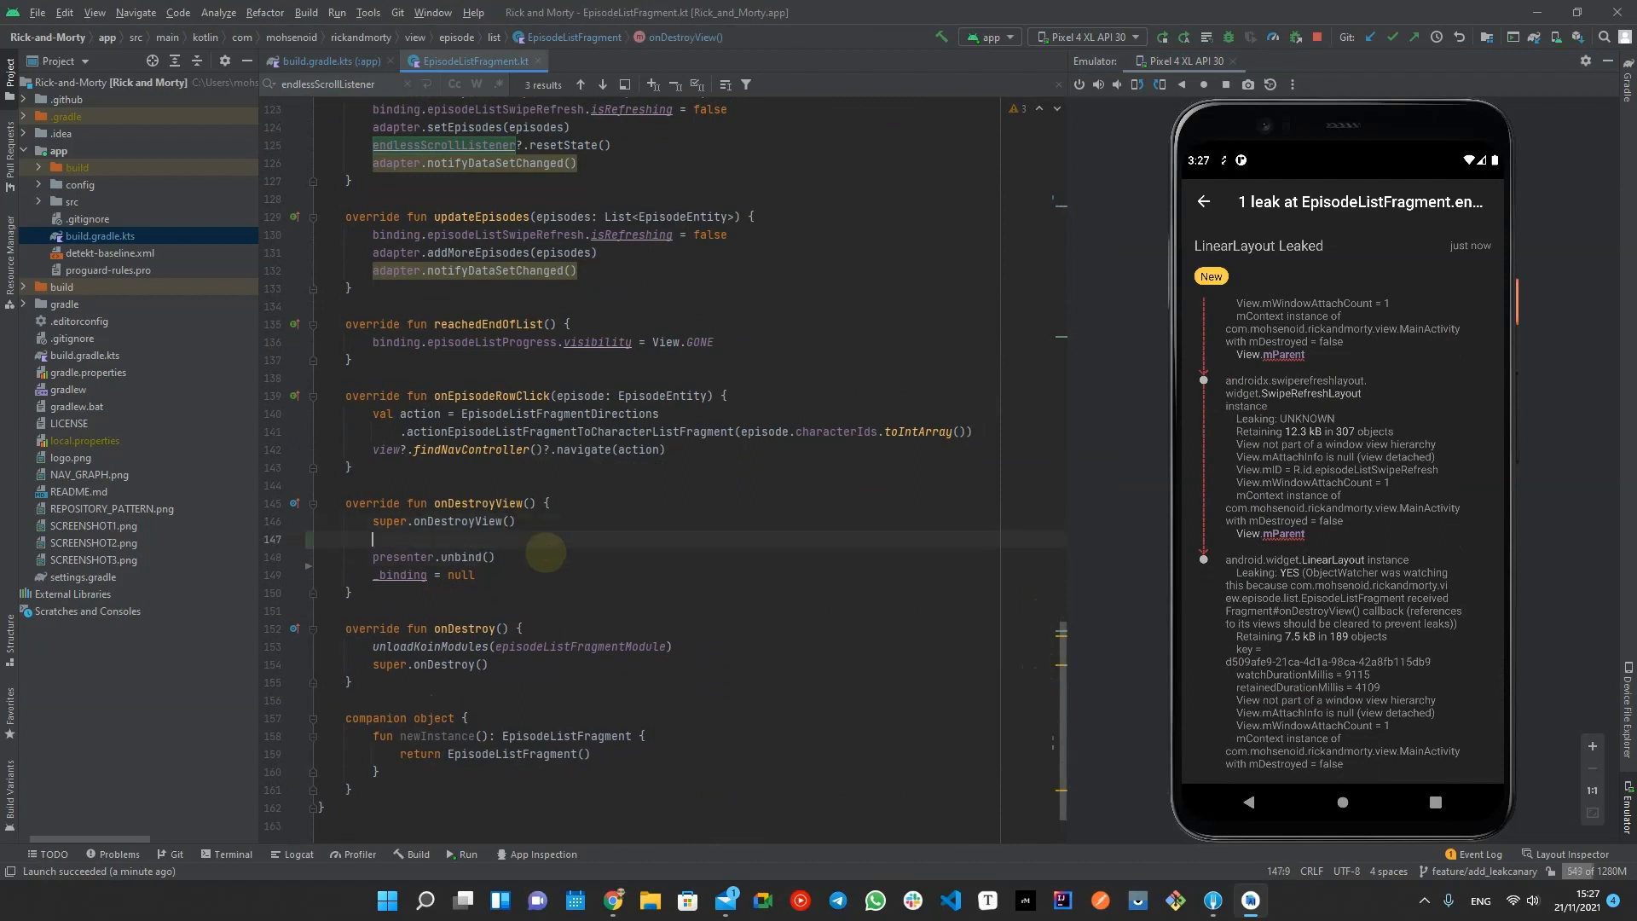
Step: Set endlessScrollListener to null in onDestroyView
type("endlessScrollListener=null")
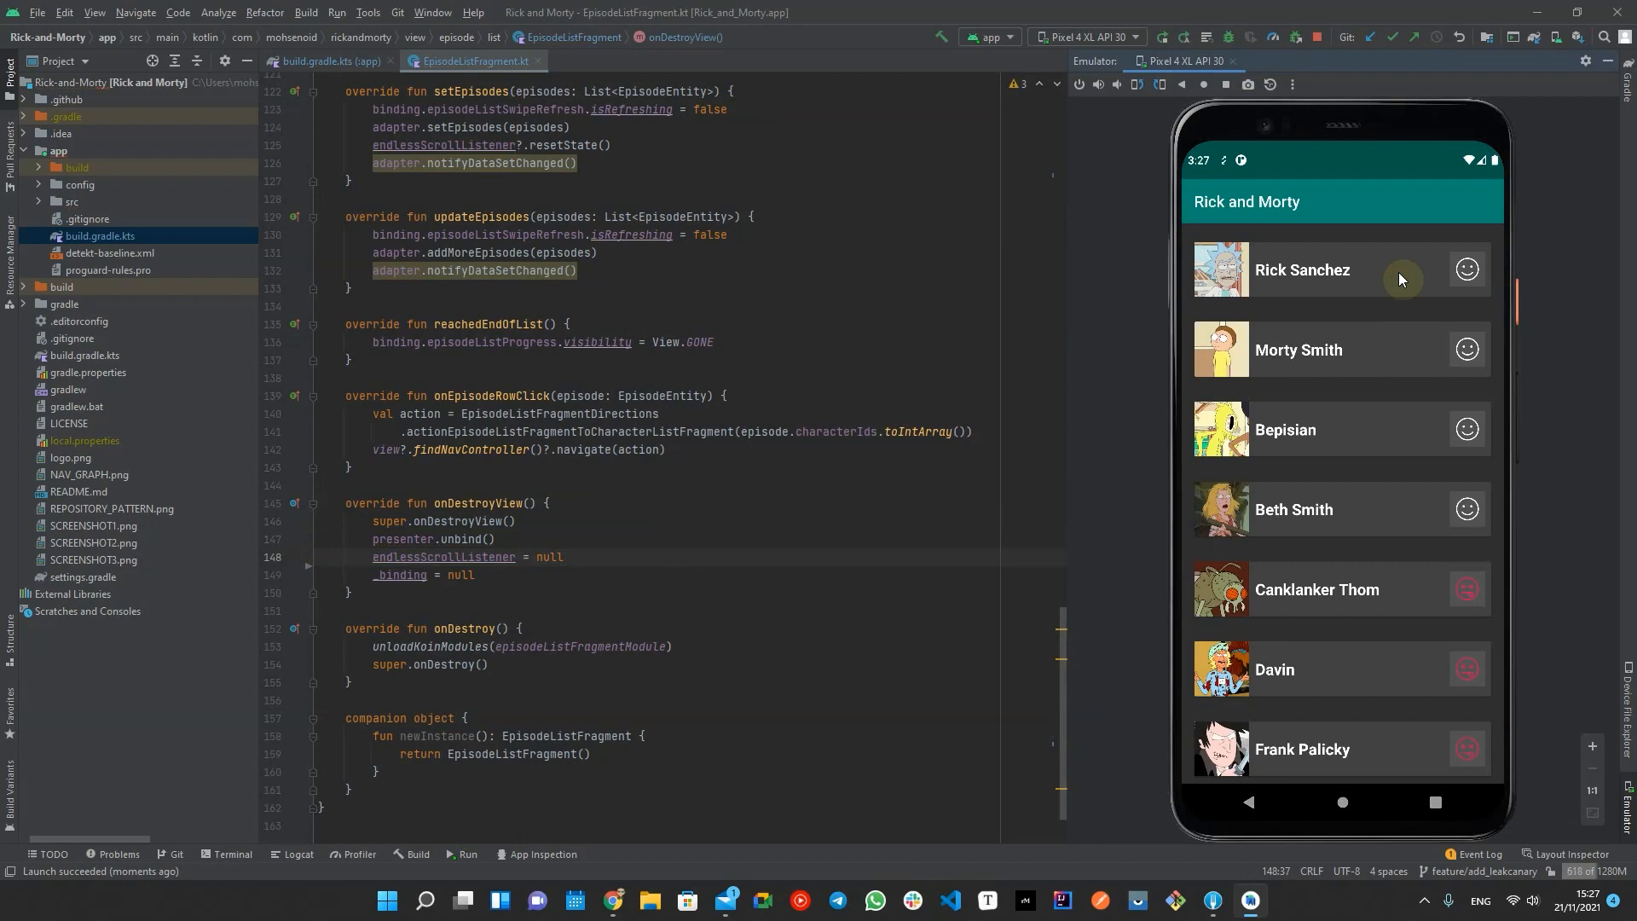
mouse_move(1395, 157)
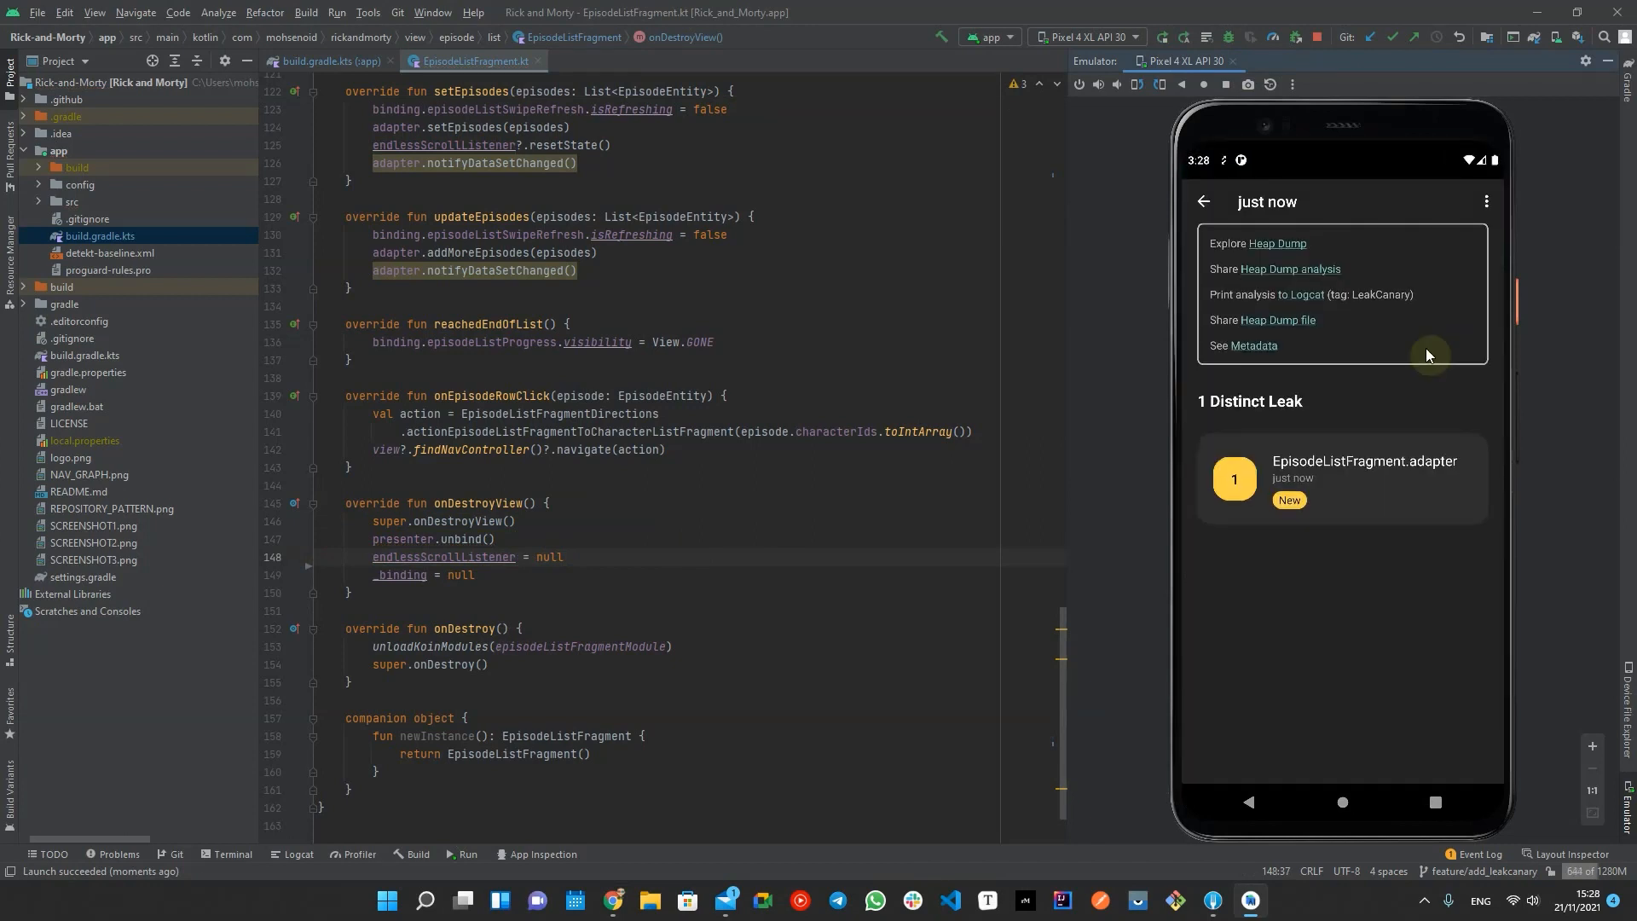
Step: Open the EpisodeListFragment.adapter leak and scroll through its trace
left_click(1357, 478)
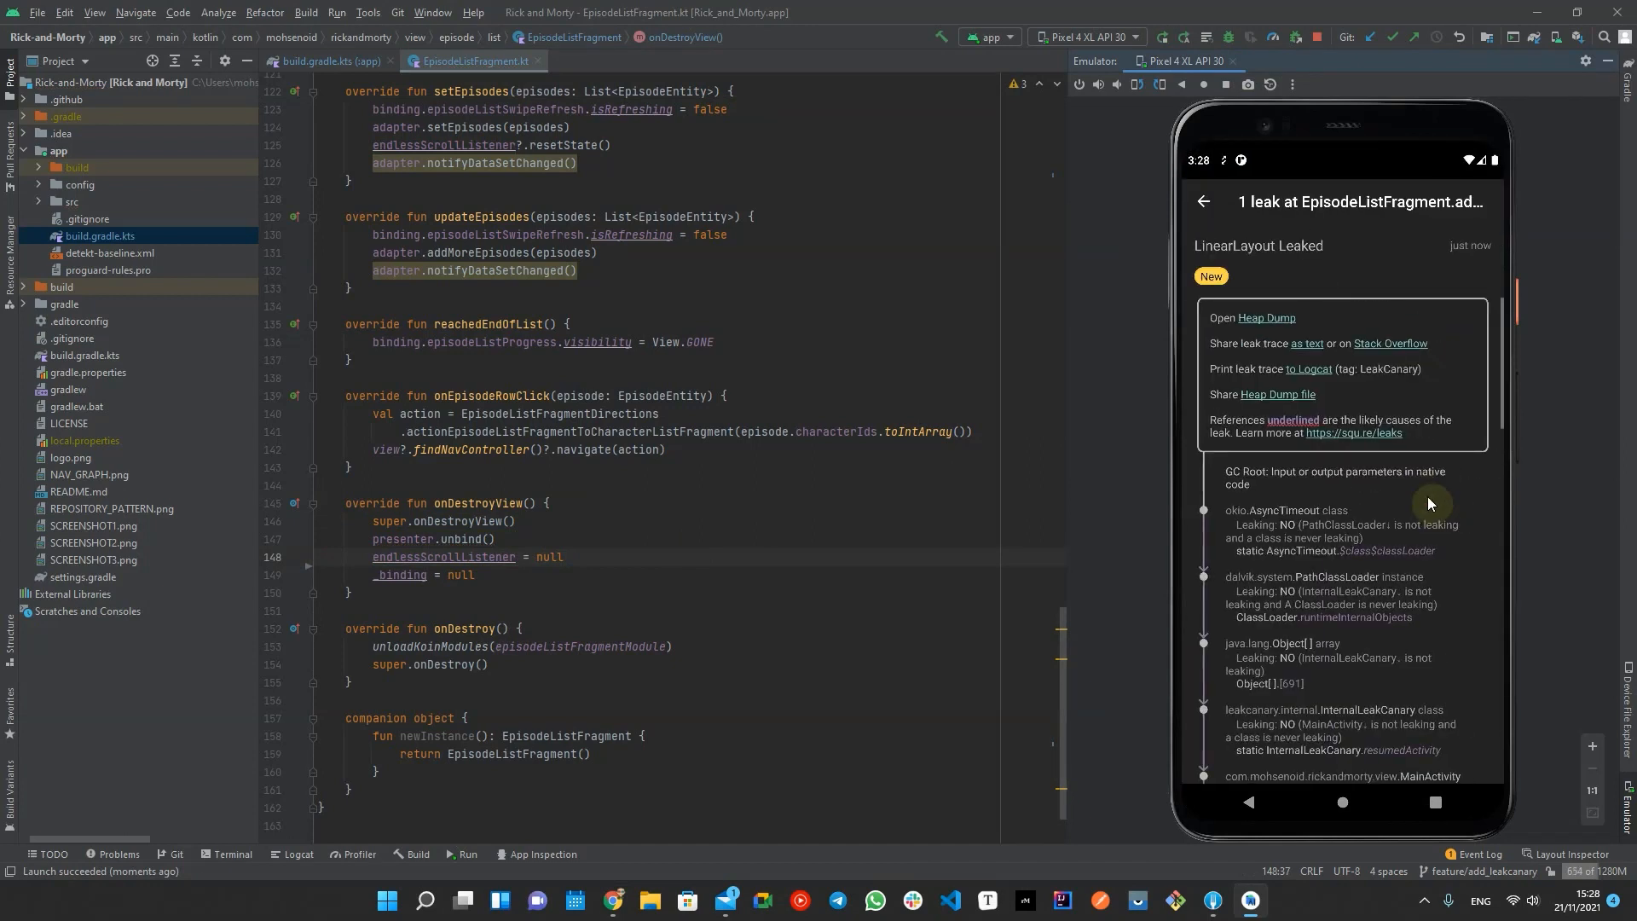
scroll("down", 3)
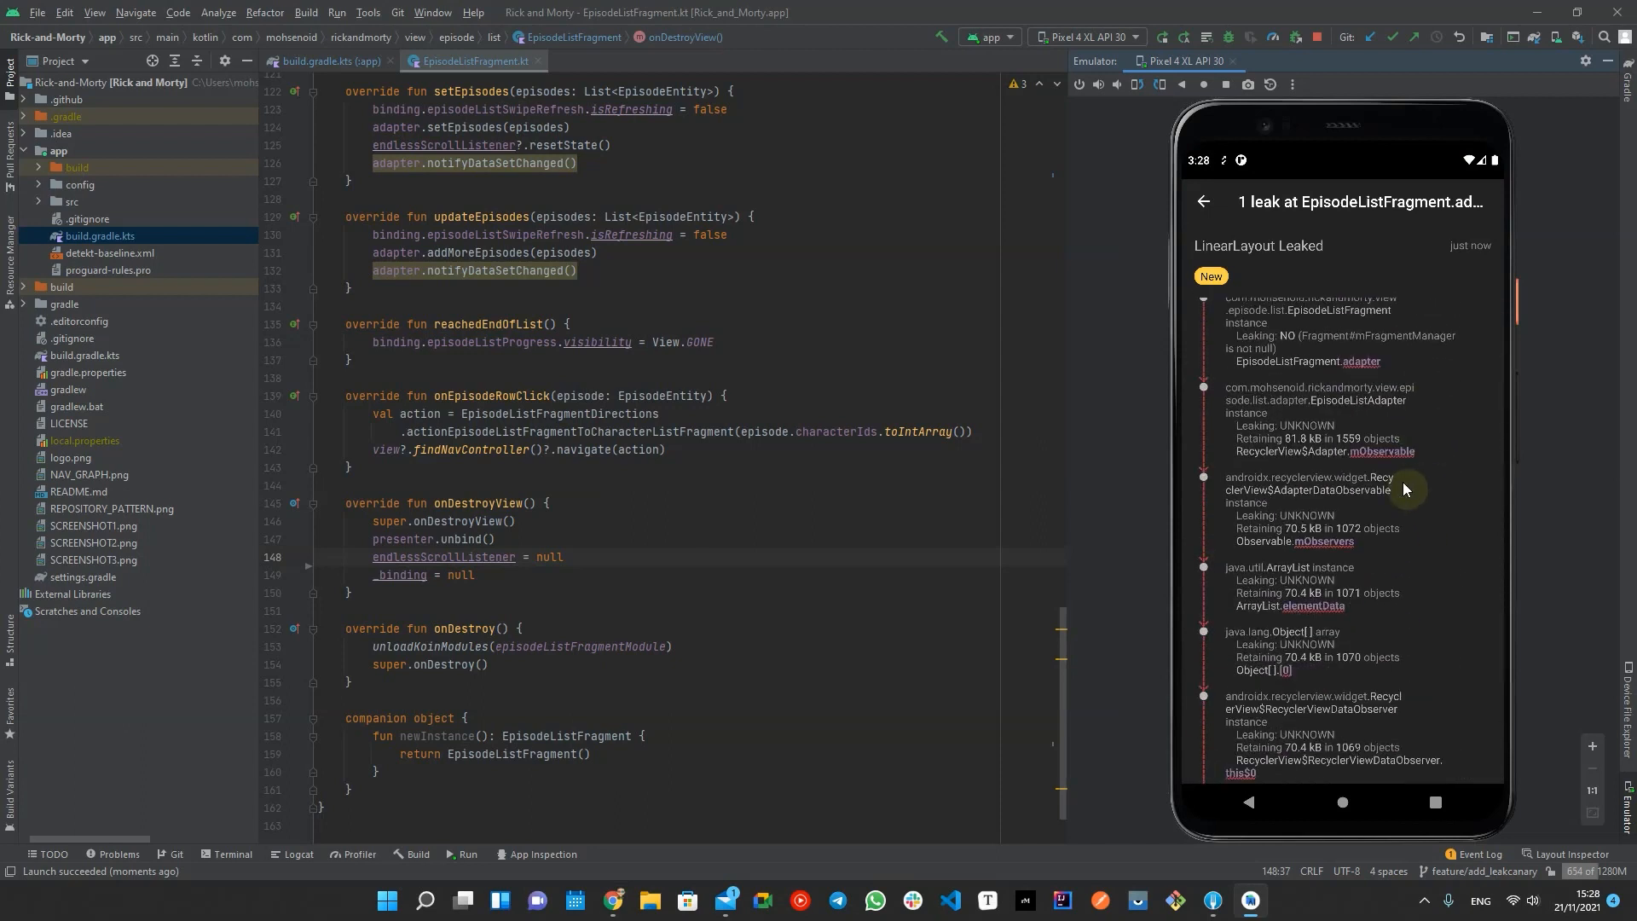
scroll("down", 3)
type("adapter")
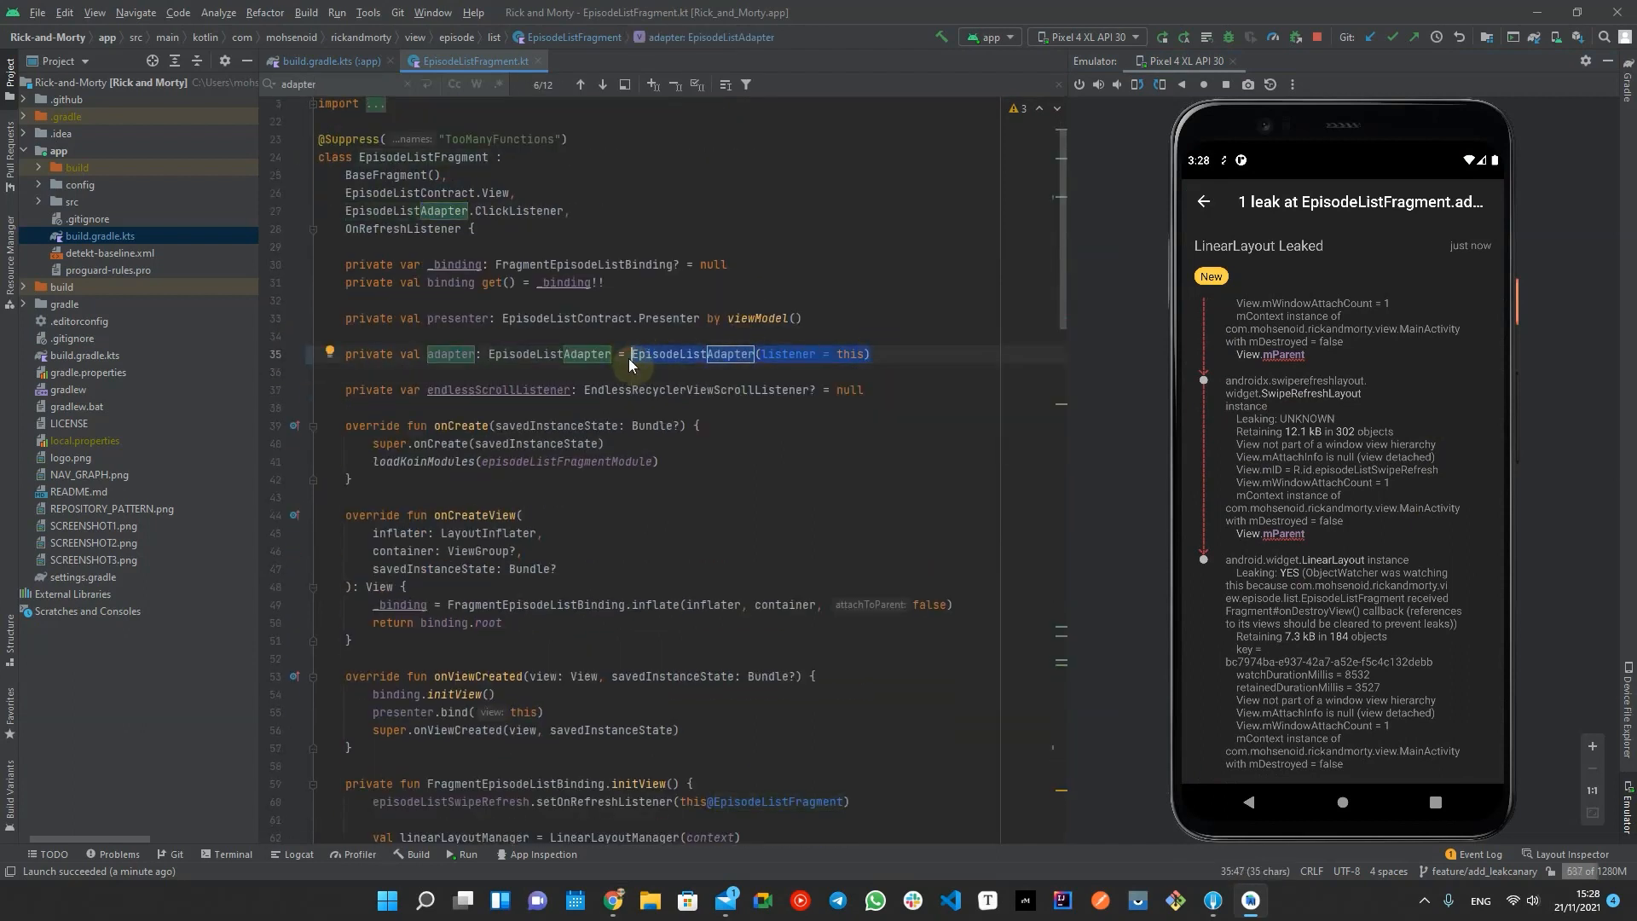
Step: Declare nullable _adapter initialized to null and make adapter's getter return _adapter!!
type("null")
type("private val adapter: EpisodeListAdapter ")
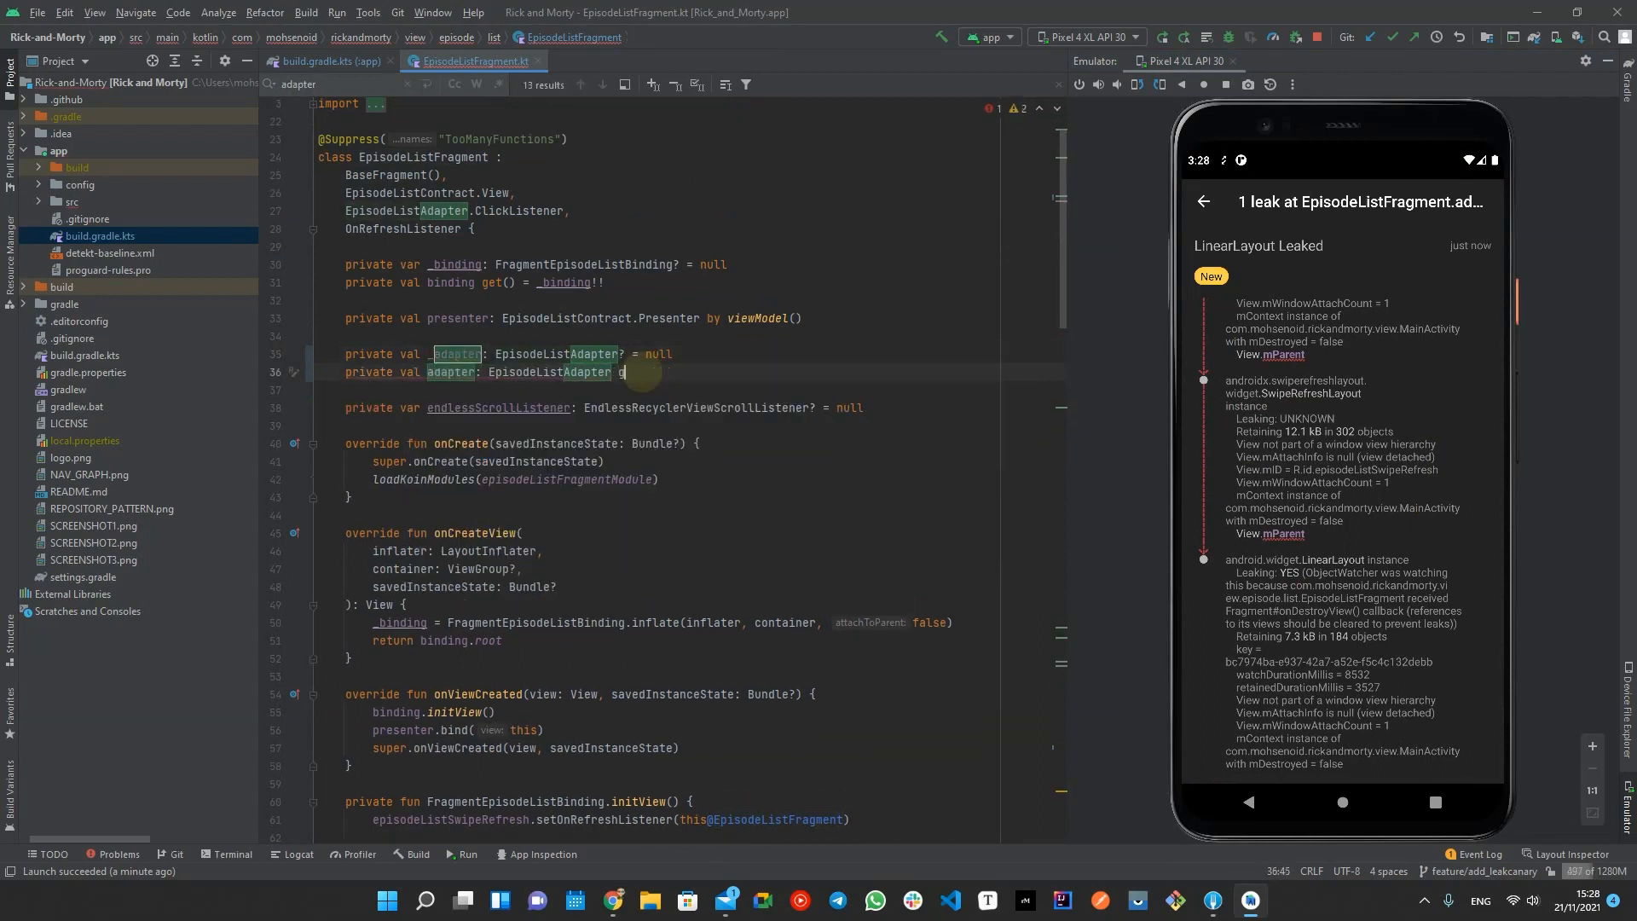
type("get() = _adapter!!")
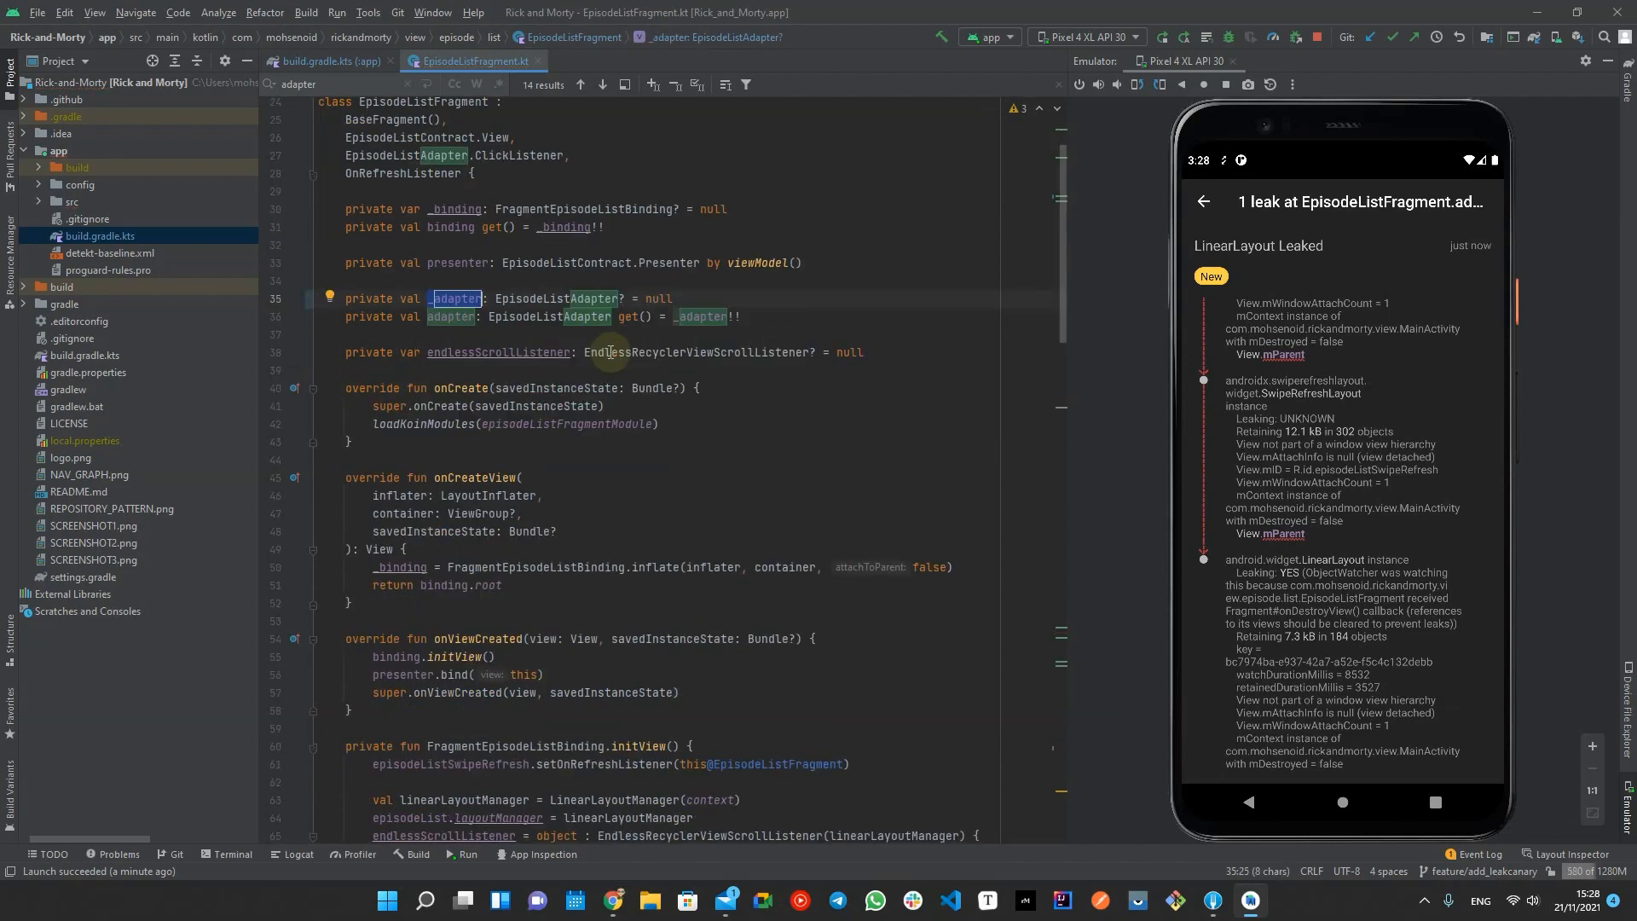
scroll("down", 3)
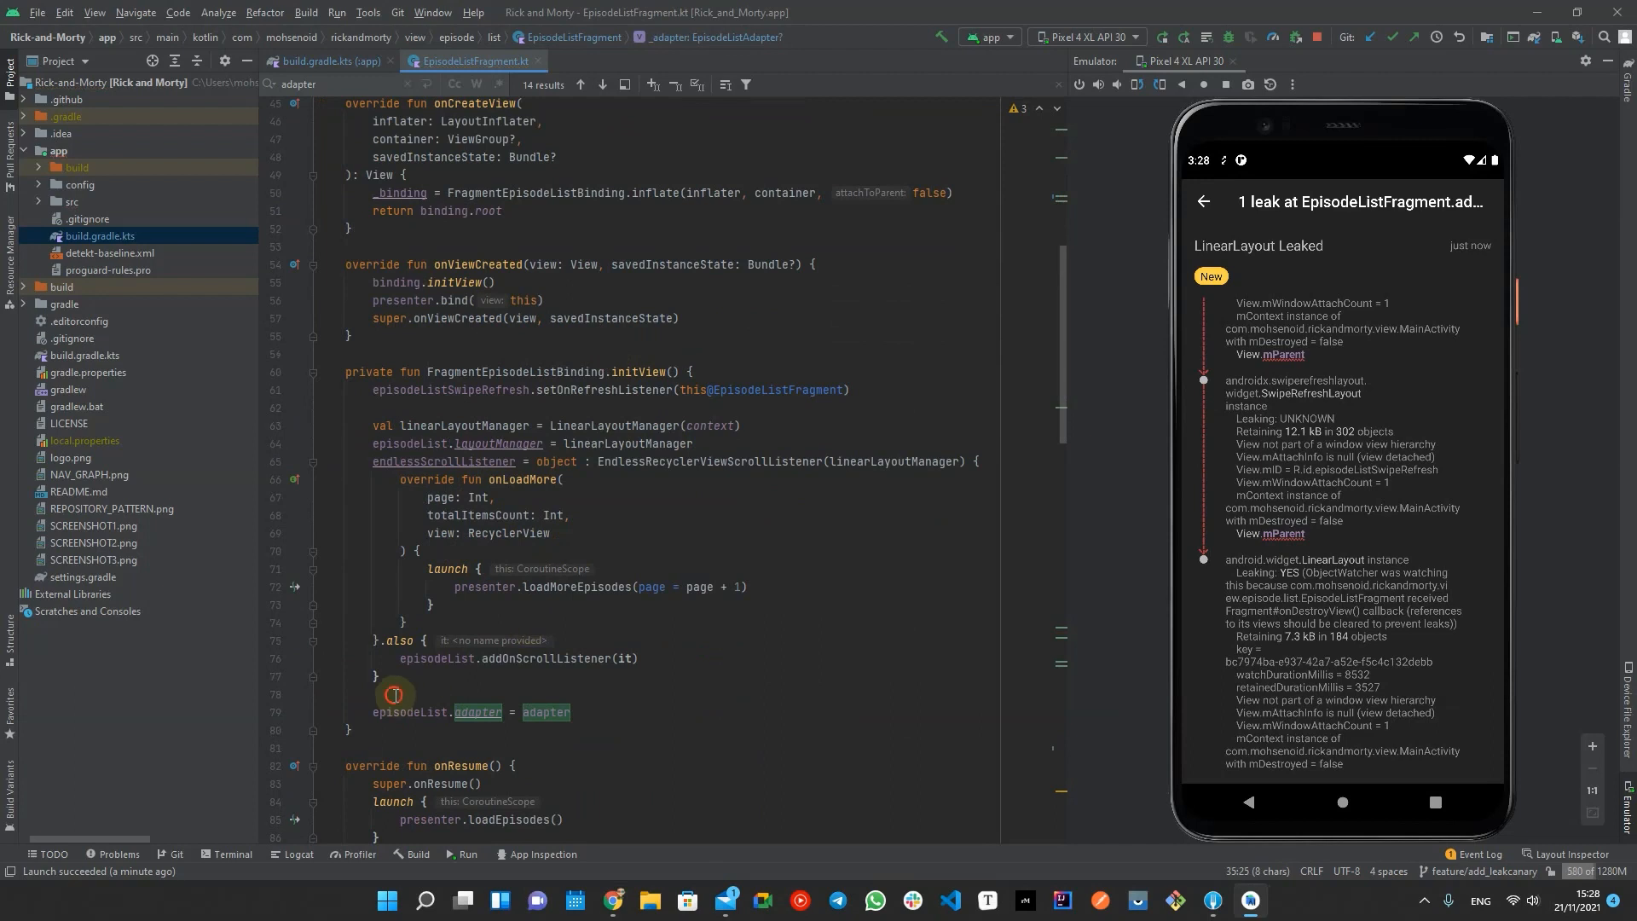
Step: In initView, assign _adapter = EpisodeListAdapter(listener = this@EpisodeListFragment)
type("_adapter =")
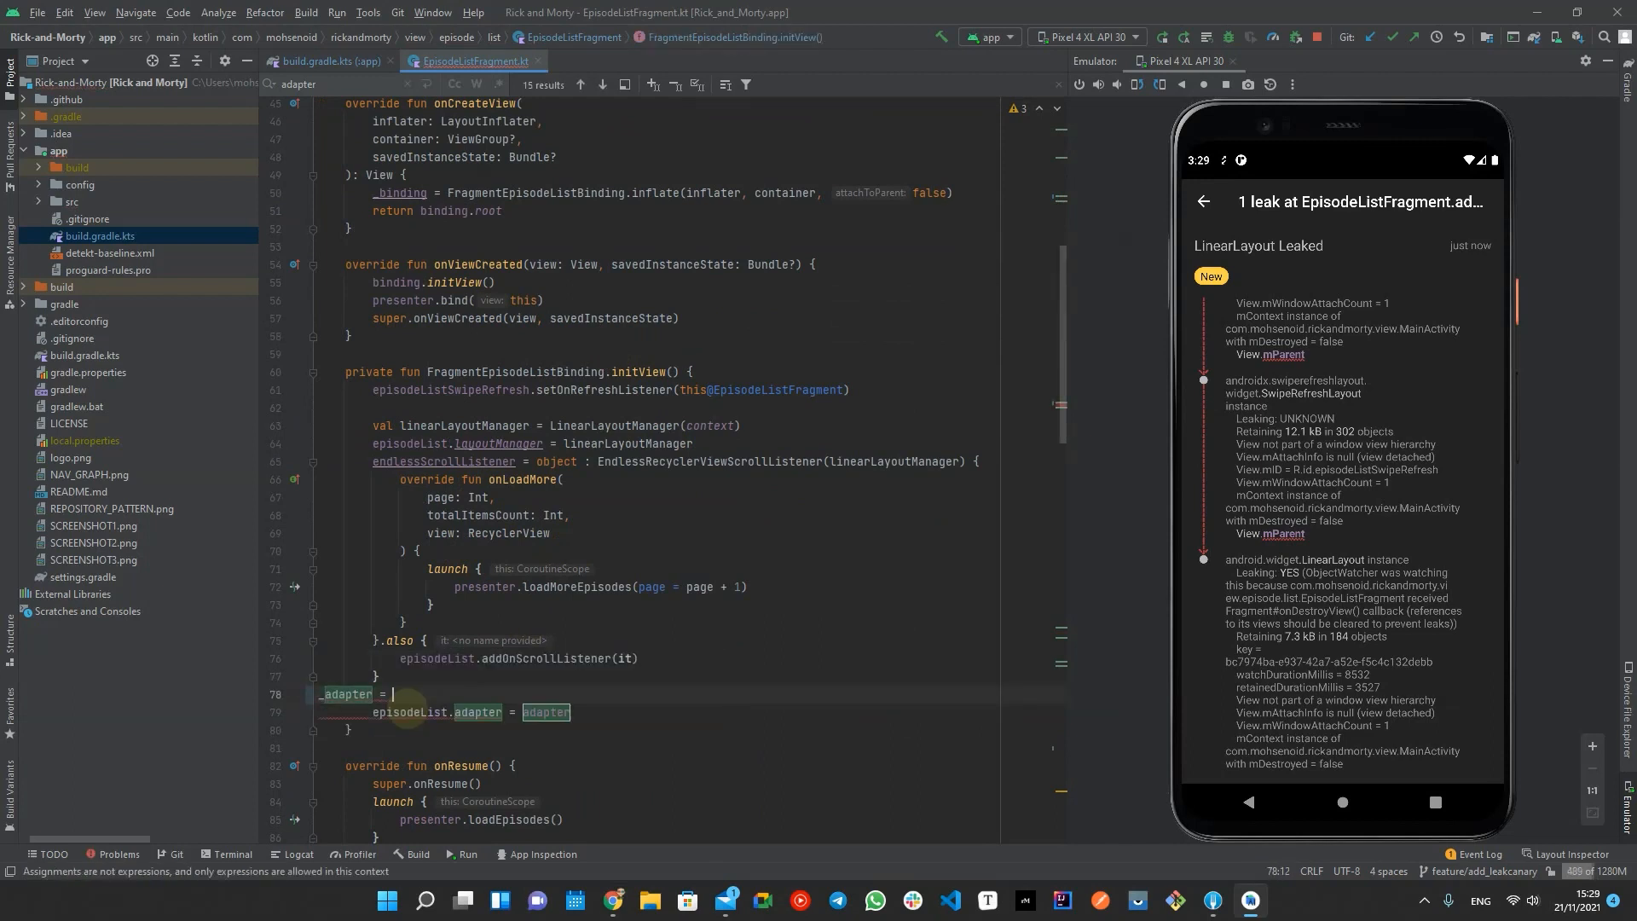
type("EpisodeListAdapter(listener = this)")
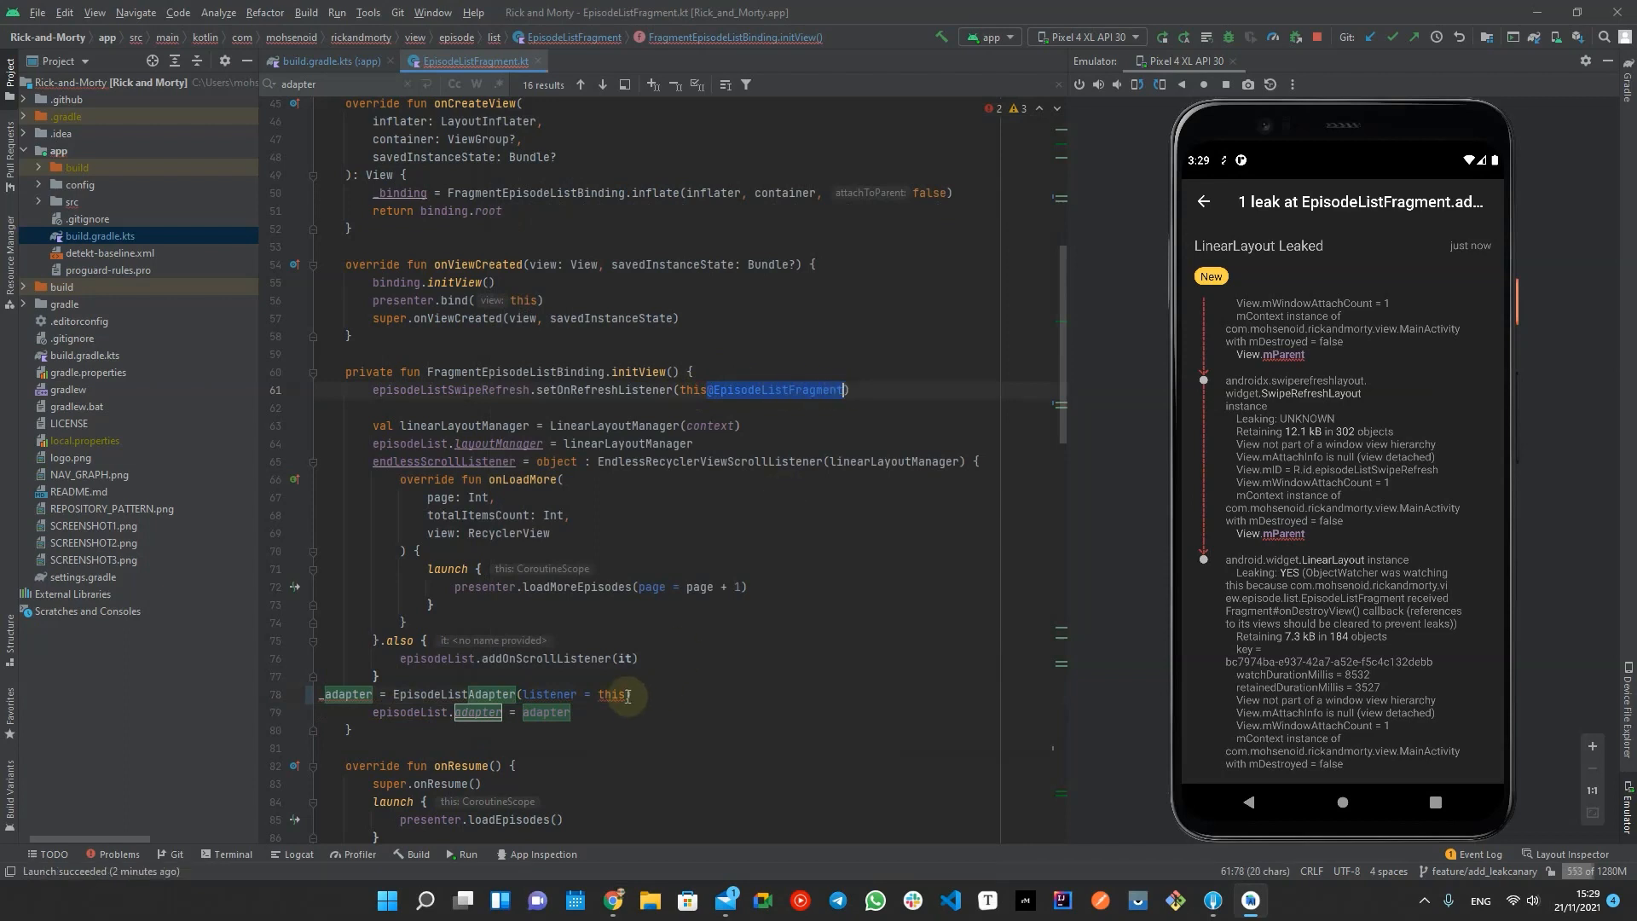
left_click(627, 694)
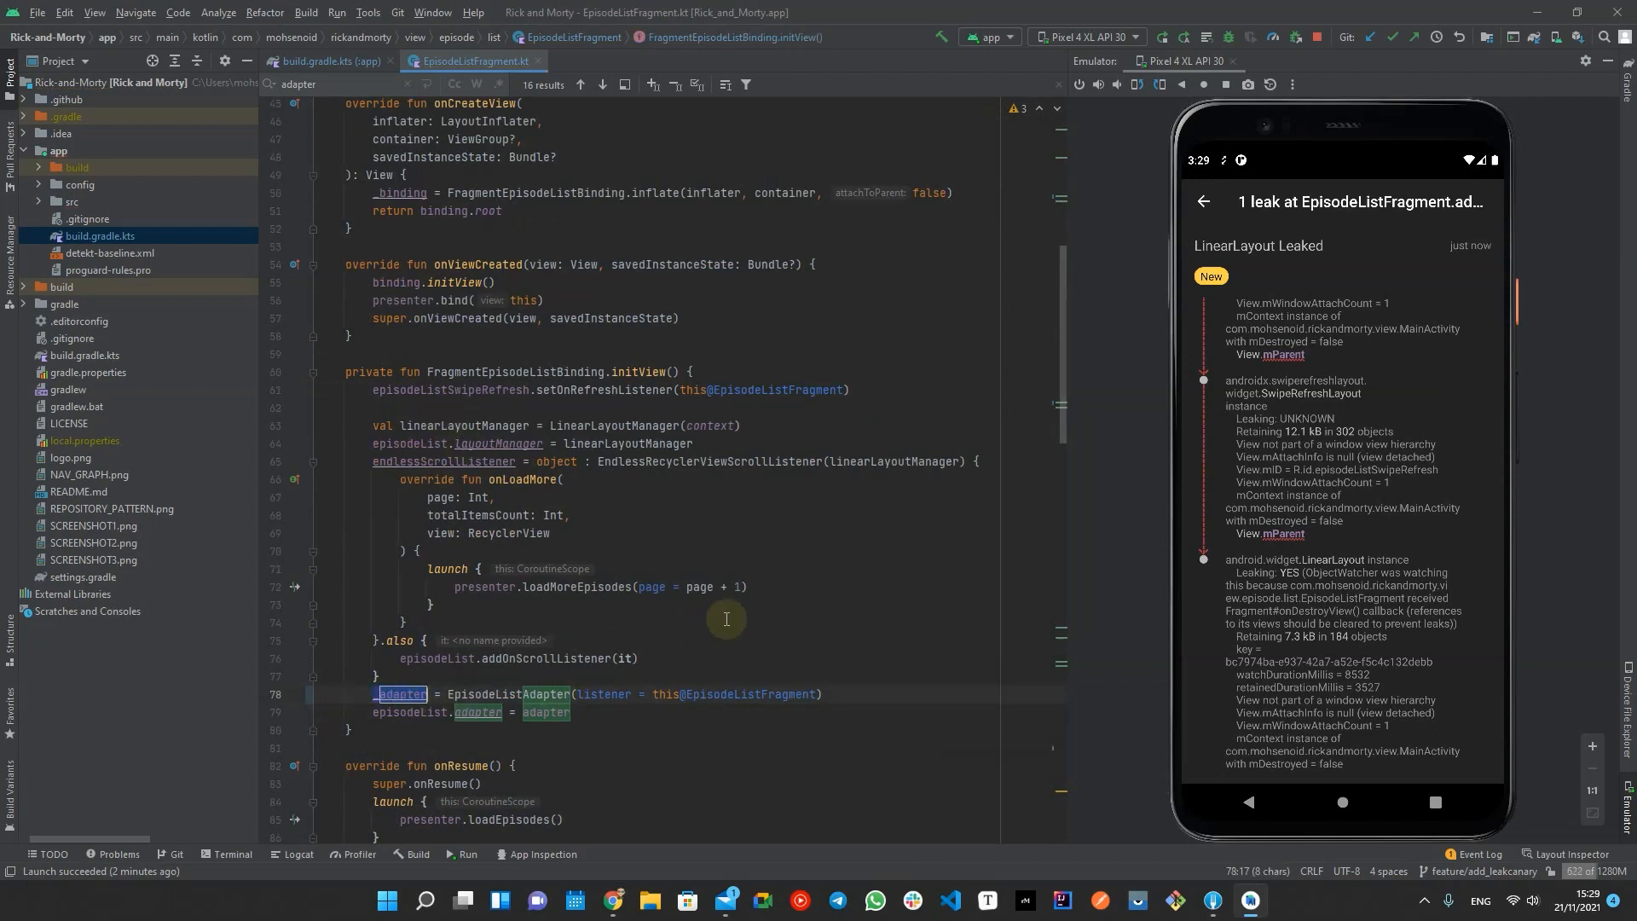
scroll("down", 3)
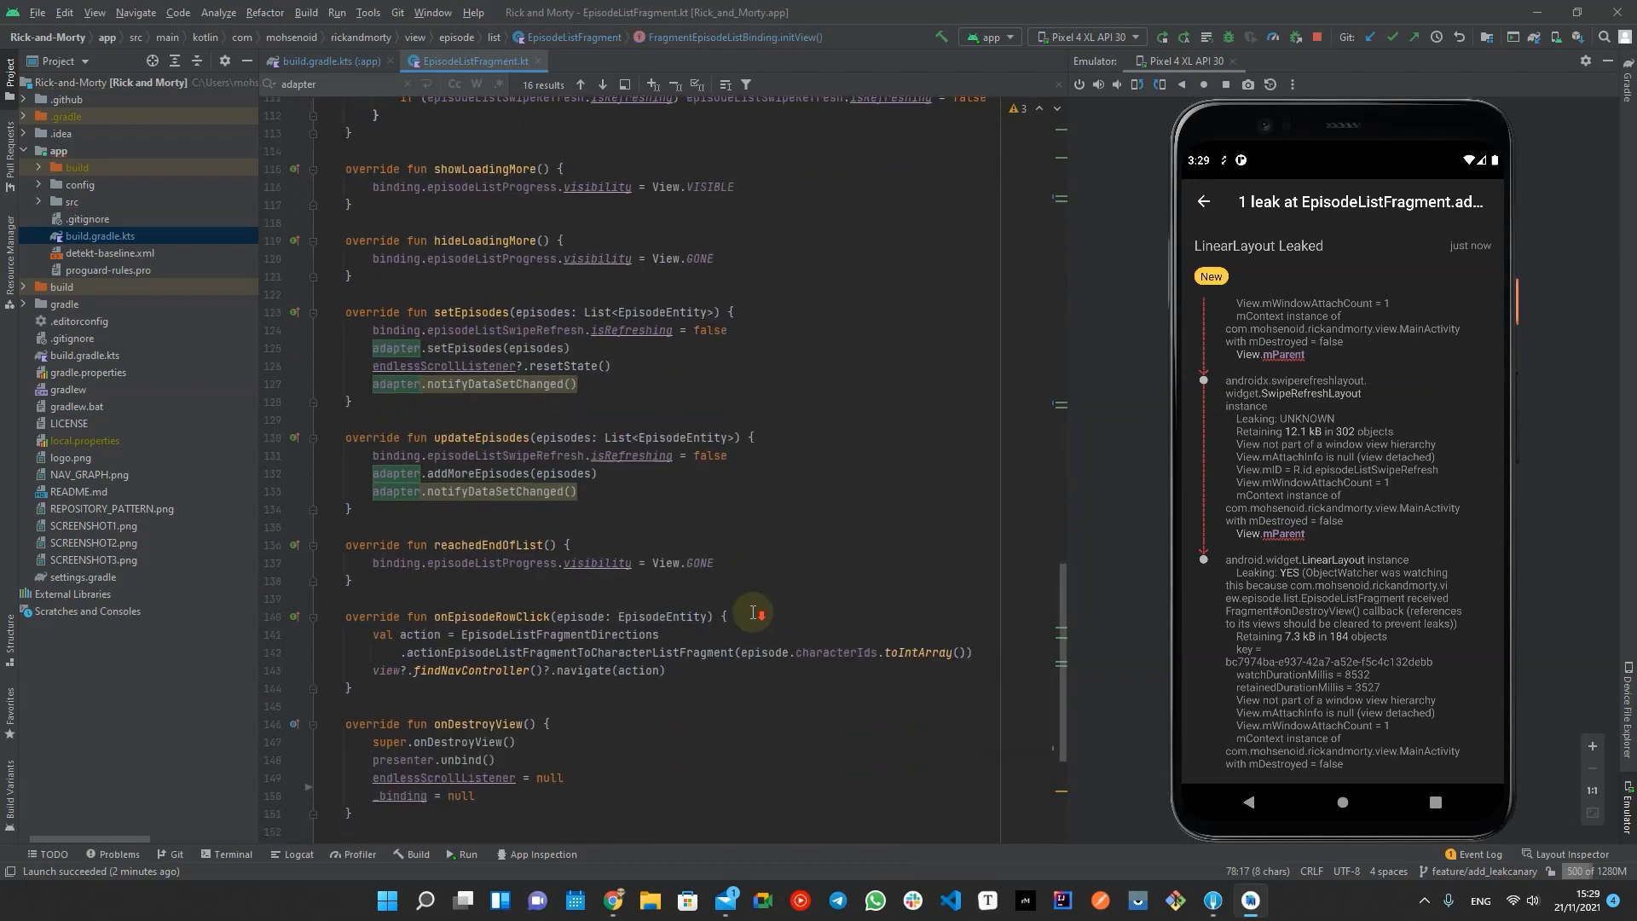